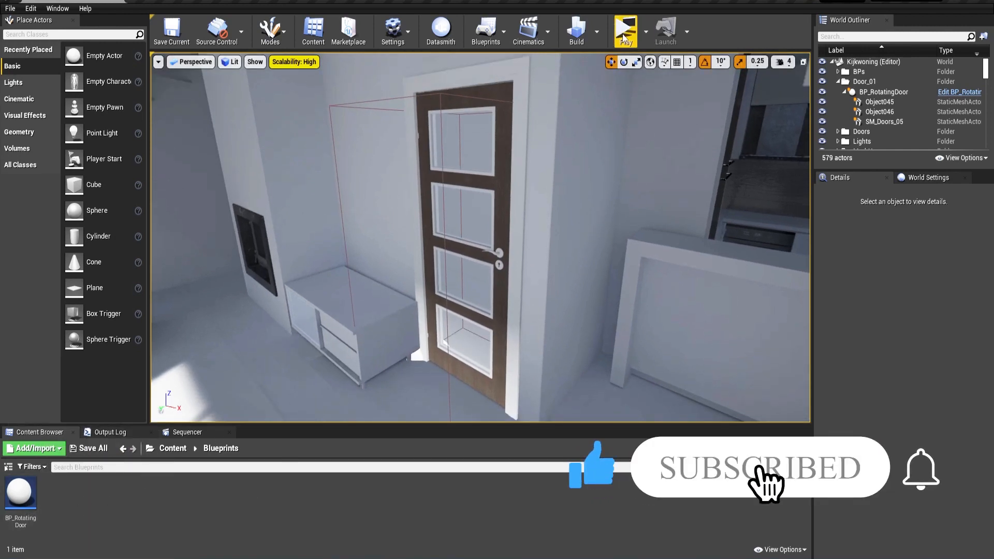
Create a new Actor Blueprint Class named BP_SlidingDoor and open it
left_click(625, 28)
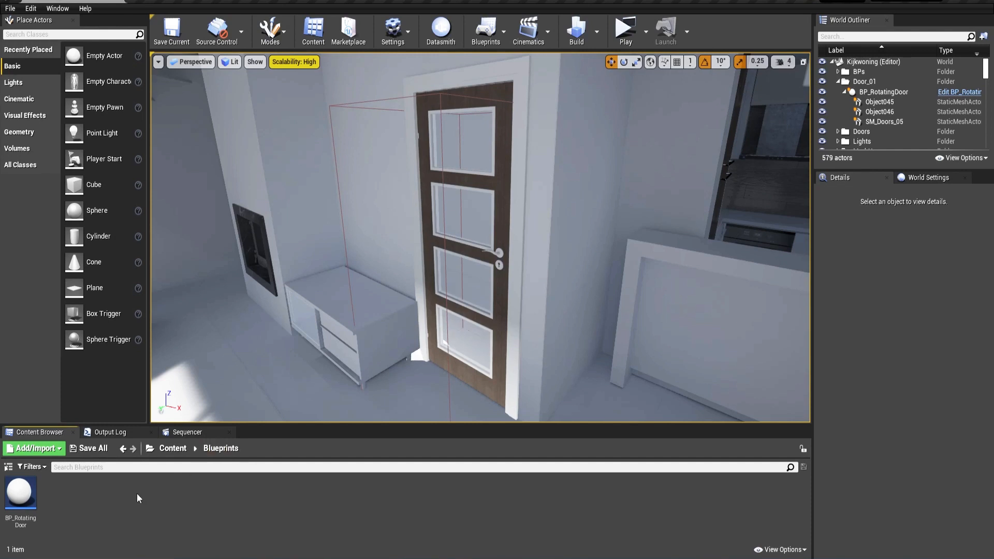
mouse_move(134, 497)
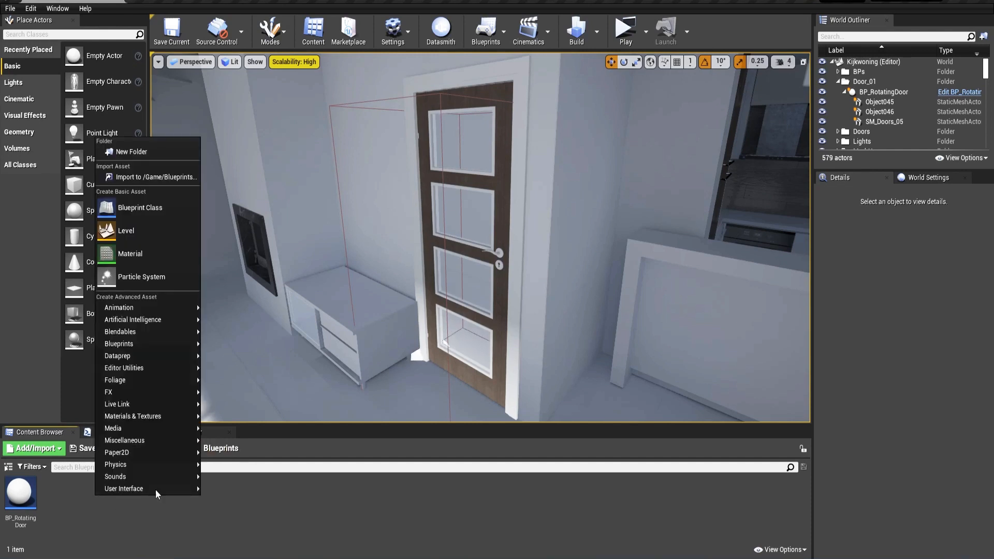
left_click(139, 207)
type("BP_Sliding")
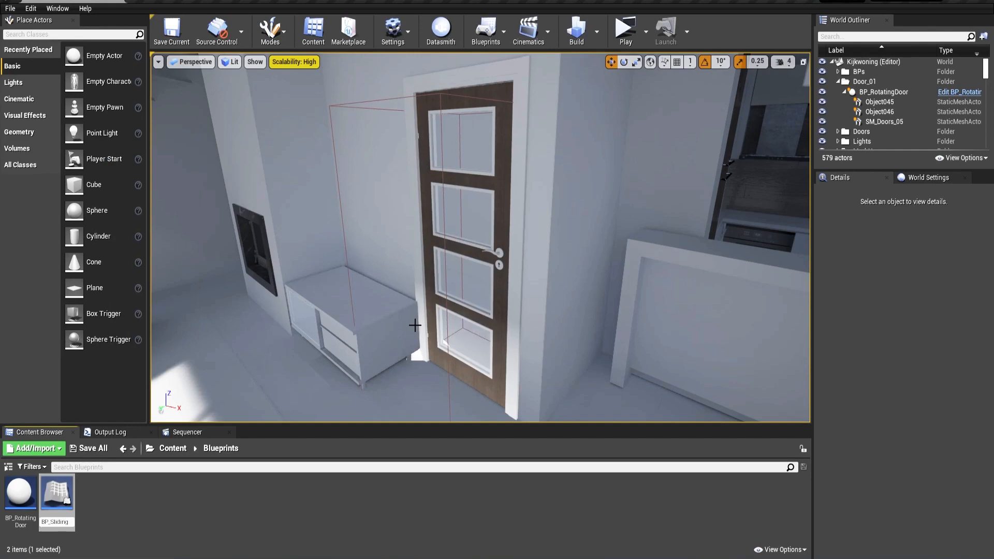
double_click(56, 493)
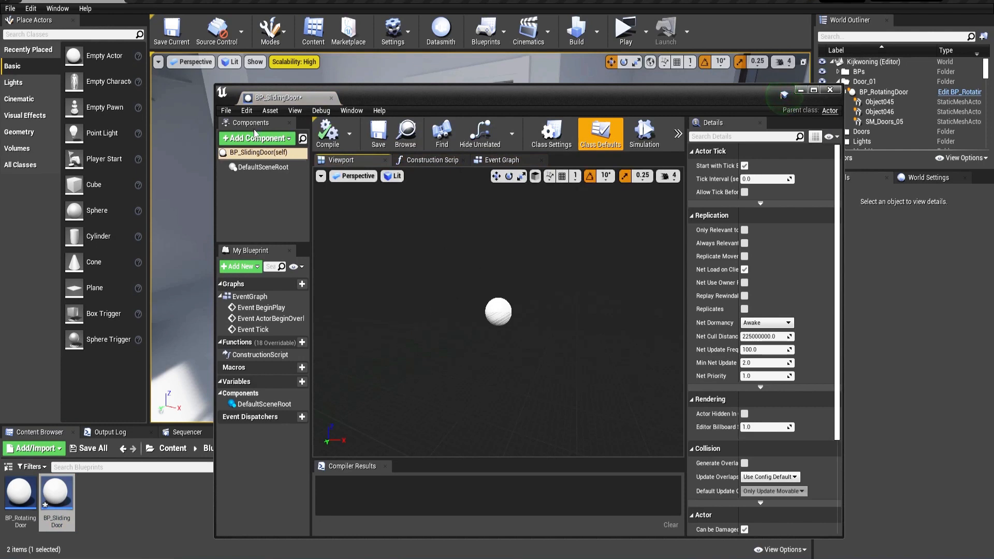
Add a Box Collision scaled into a tall volume raised above the root, then compile
left_click(256, 139)
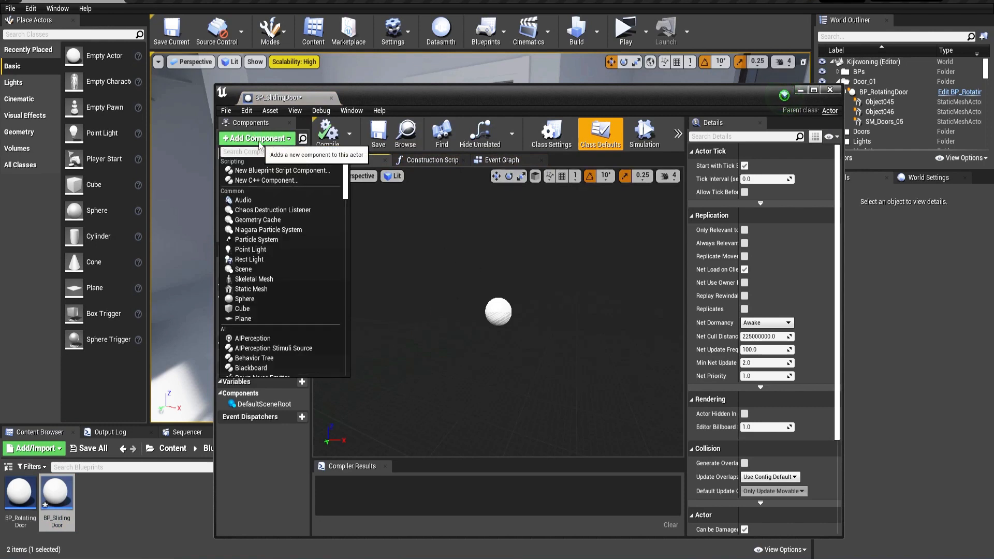
type("box")
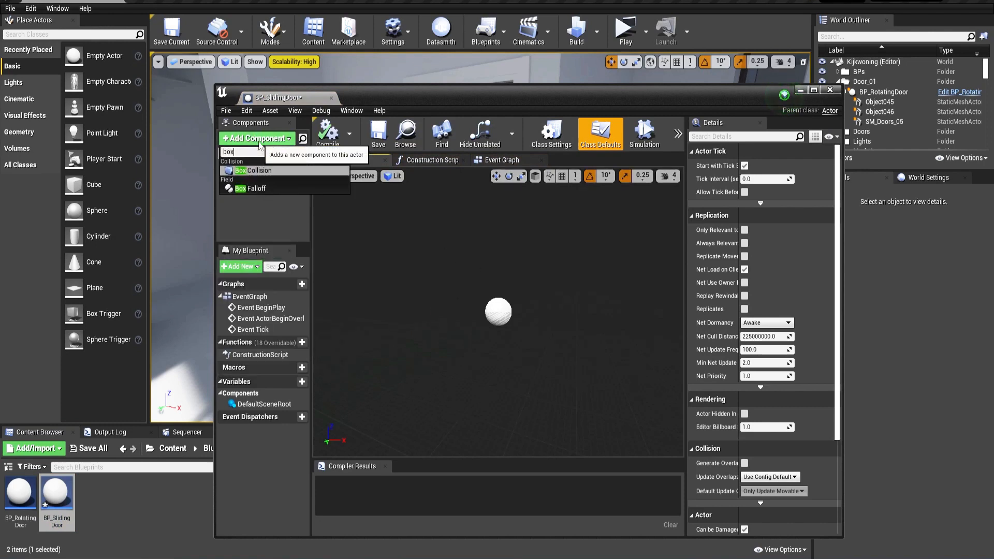
left_click(255, 169)
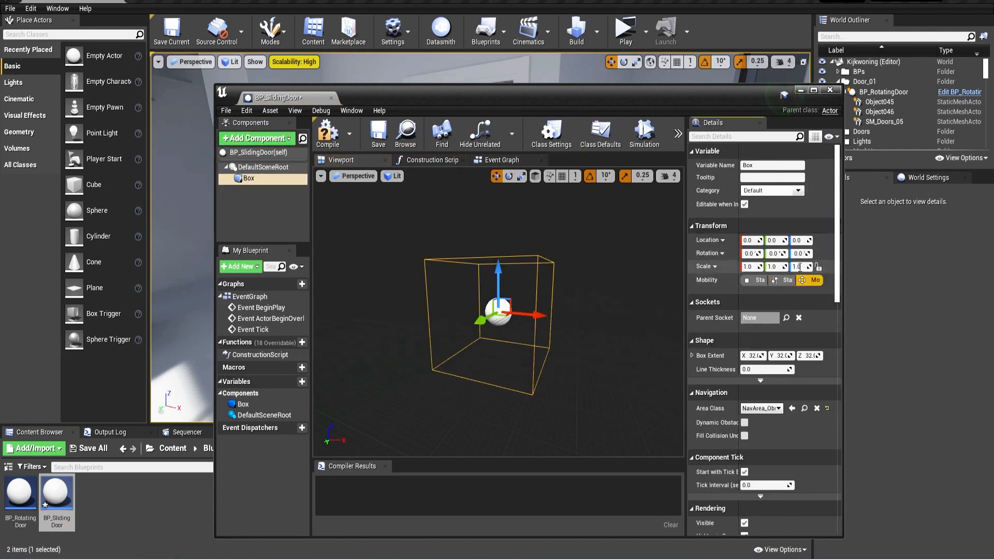
type("30")
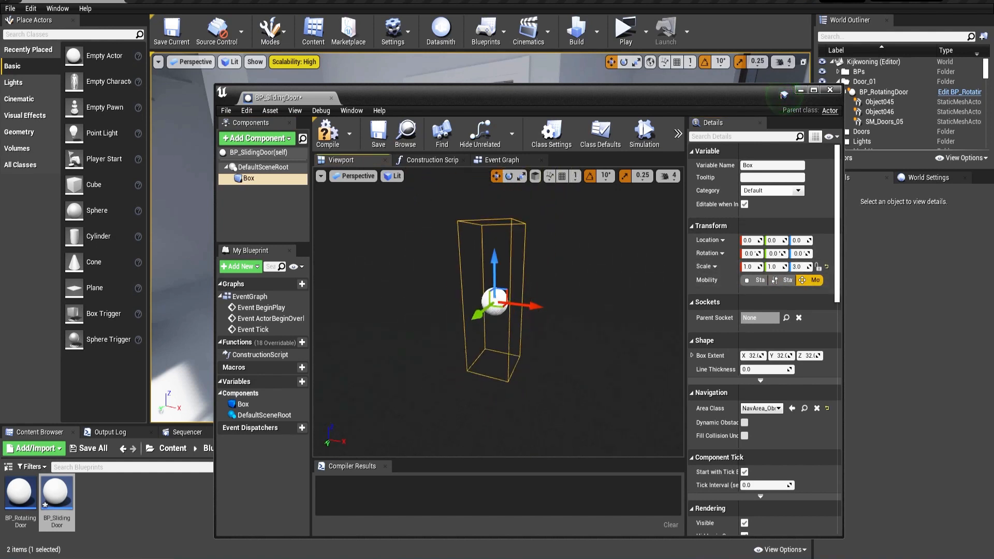
left_click_drag(500, 308, 548, 314)
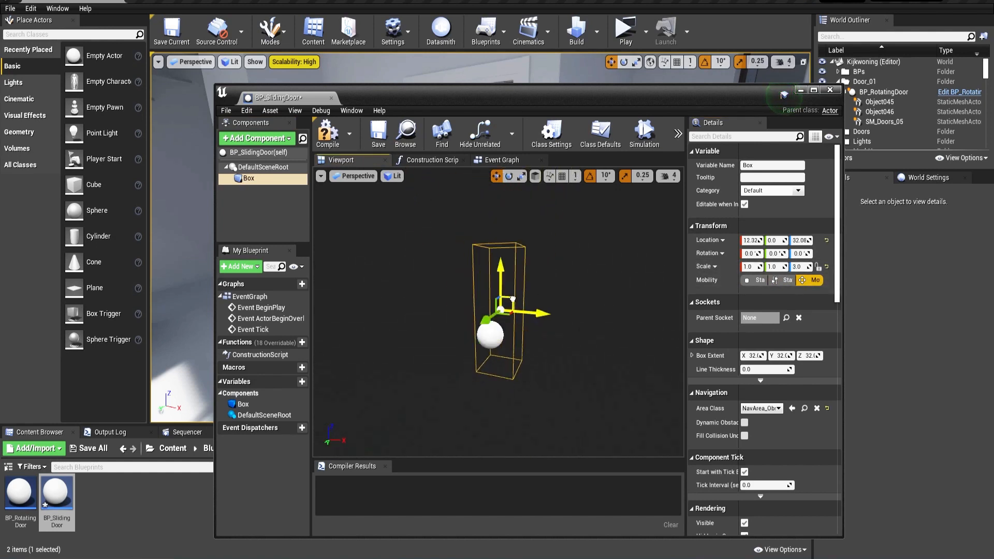
left_click_drag(507, 304, 516, 266)
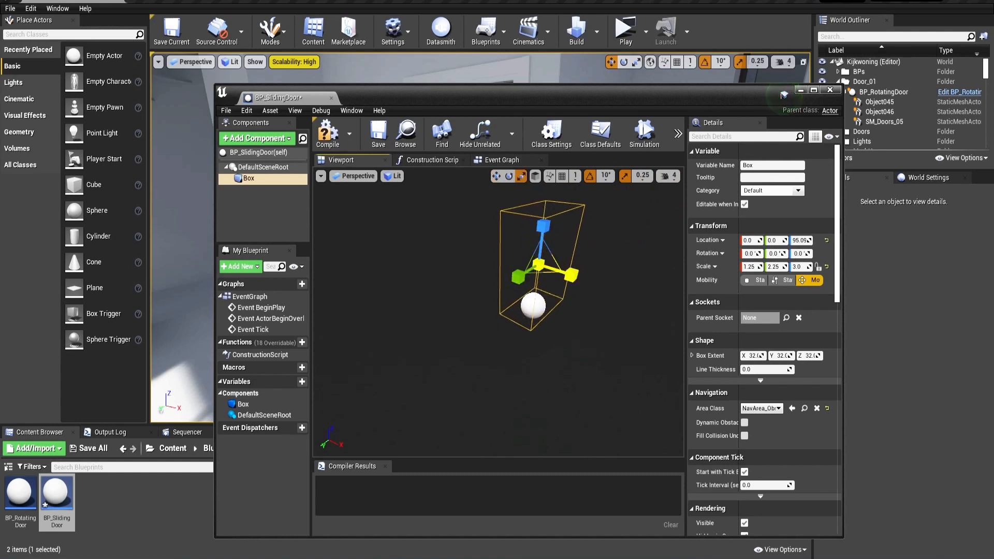
left_click(327, 133)
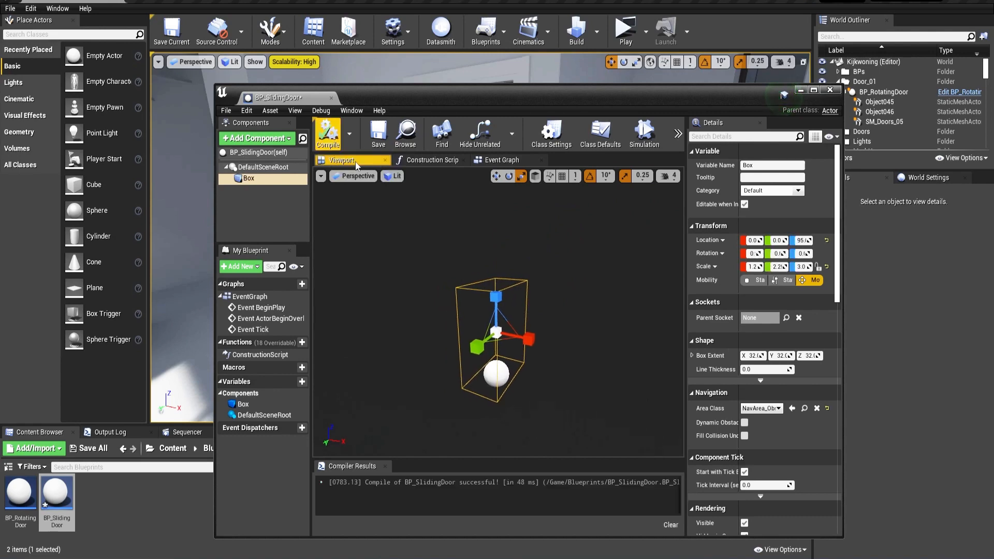
In the Event Graph, add Boolean variable IsPlayerInVolume and drag it into the graph
left_click(500, 160)
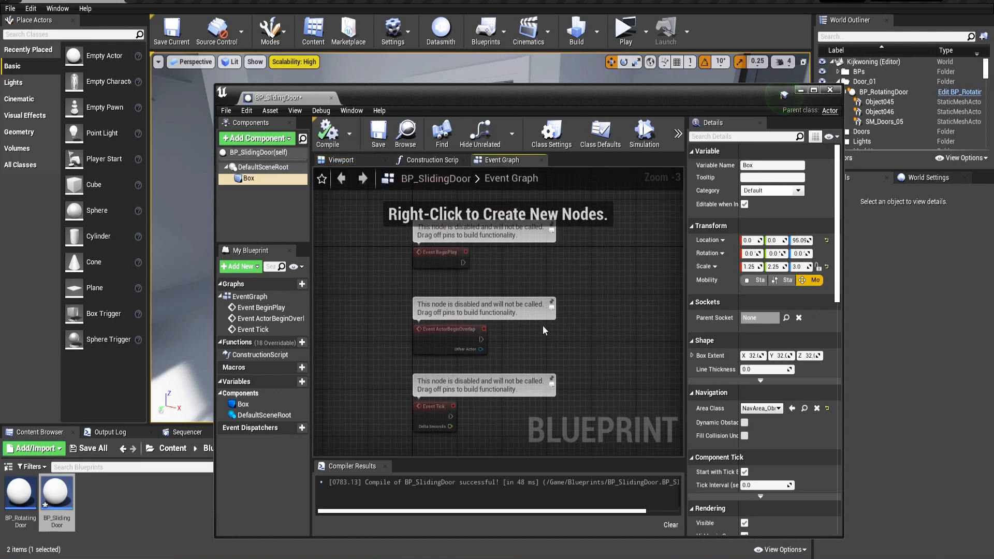
scroll("down", 3)
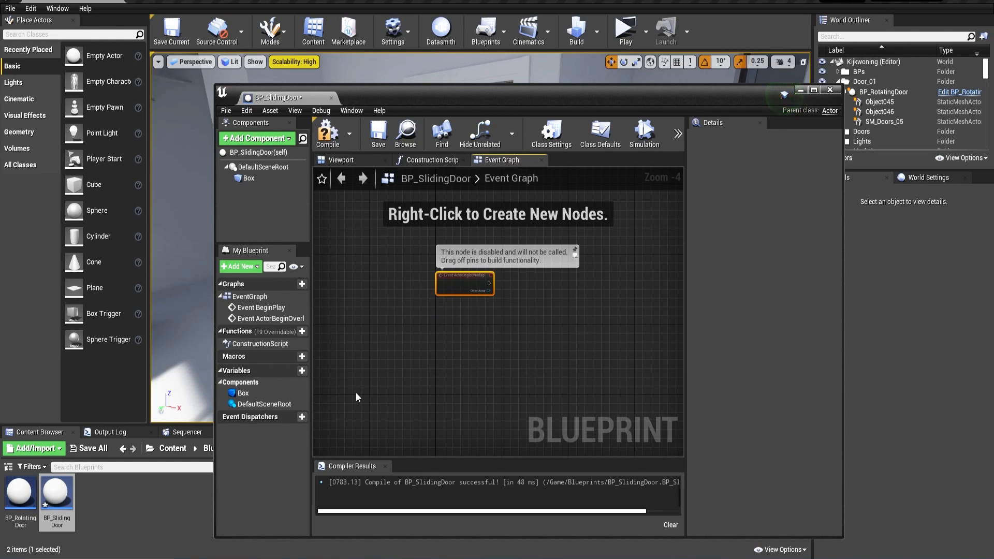
mouse_move(270, 386)
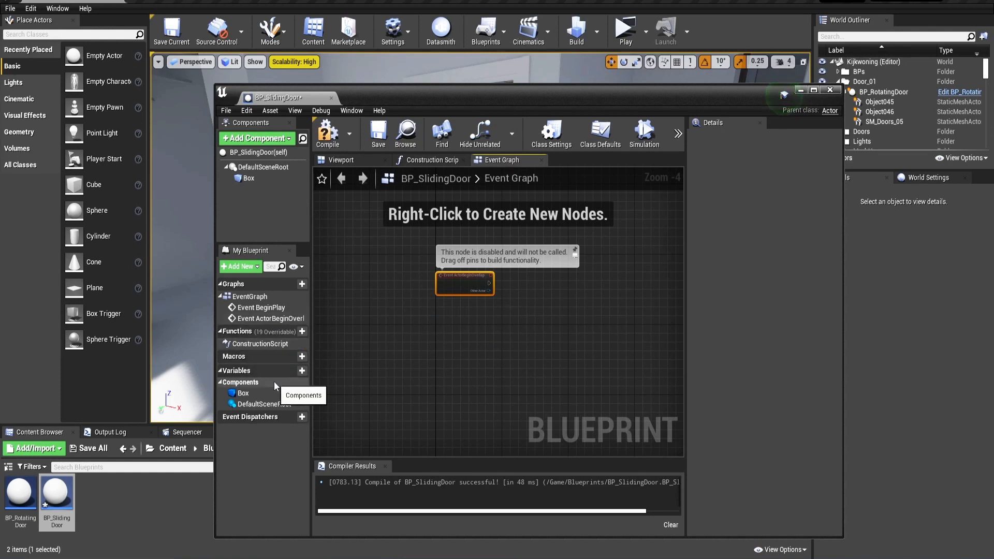
left_click(302, 371)
type("Is")
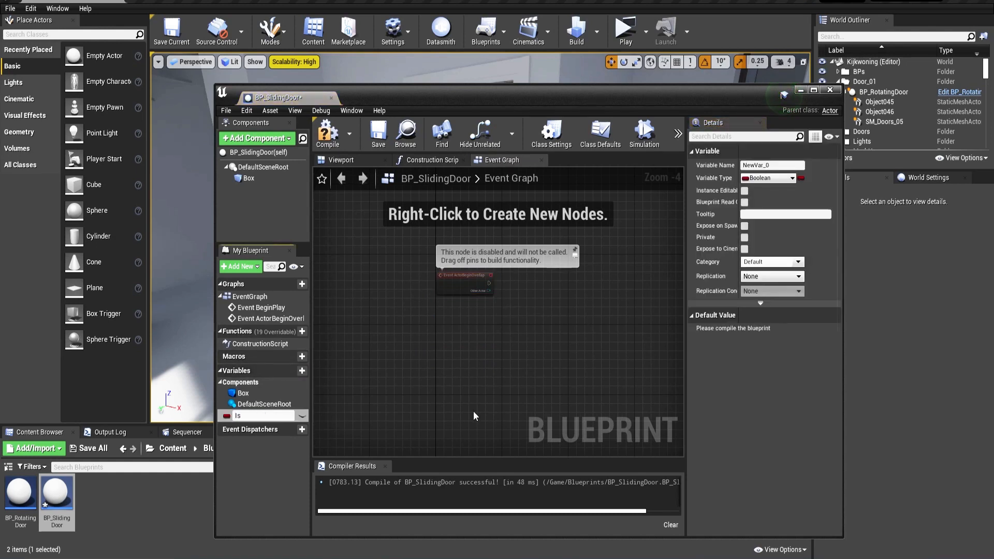
type("PlayerInVolum")
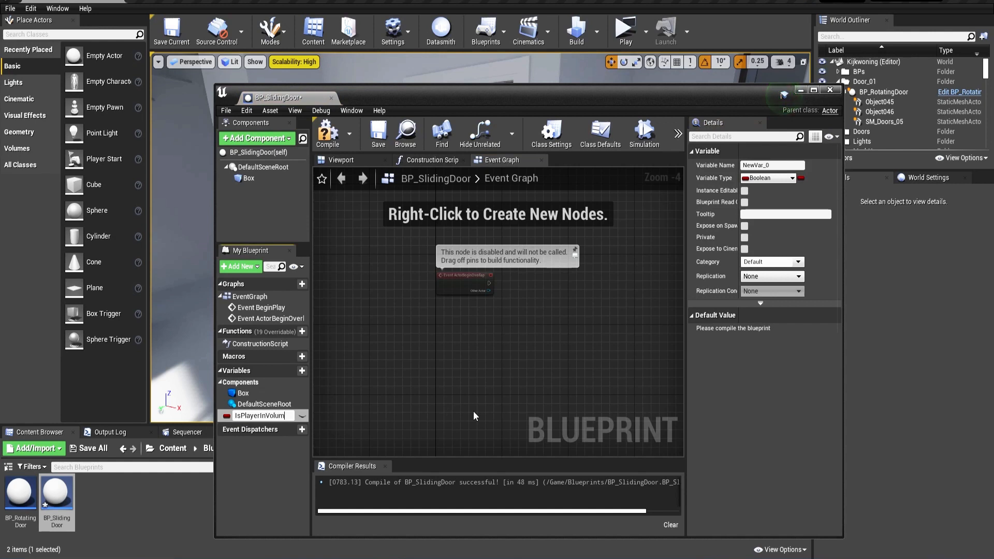
type("IsPlayerInVolume")
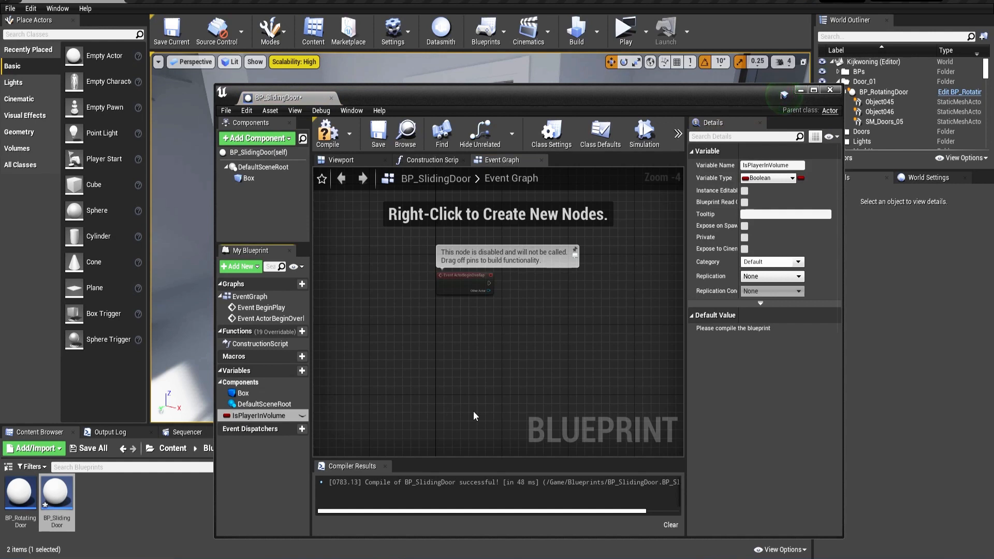
left_click_drag(257, 415, 381, 415)
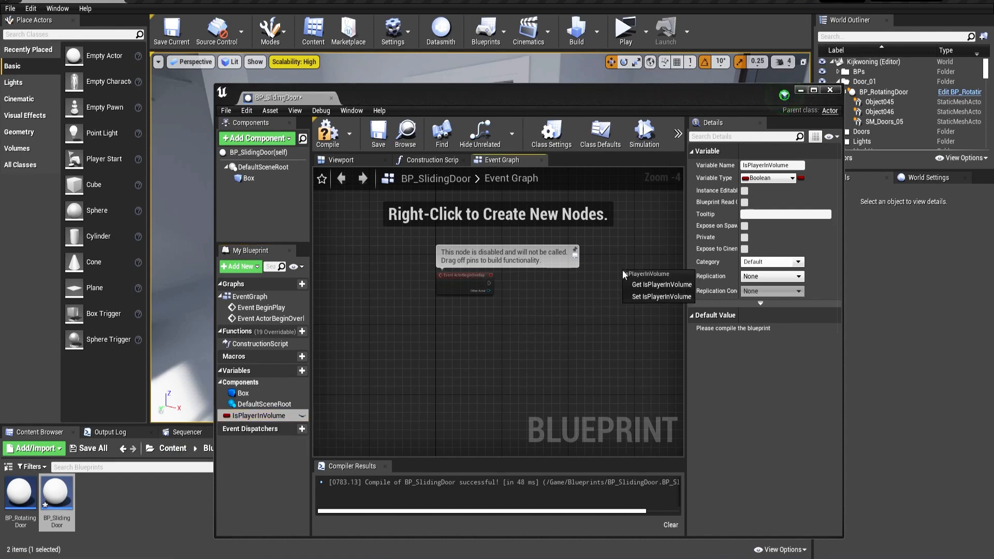
Add a Set IsPlayerInVolume node and compare Other Actor with Get Player Pawn using ==
left_click(660, 296)
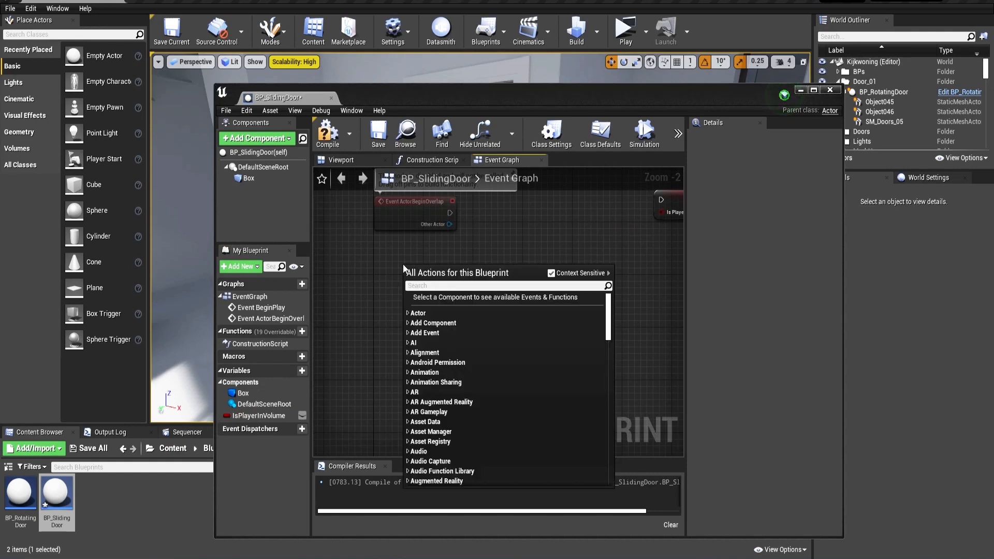
type("getpla")
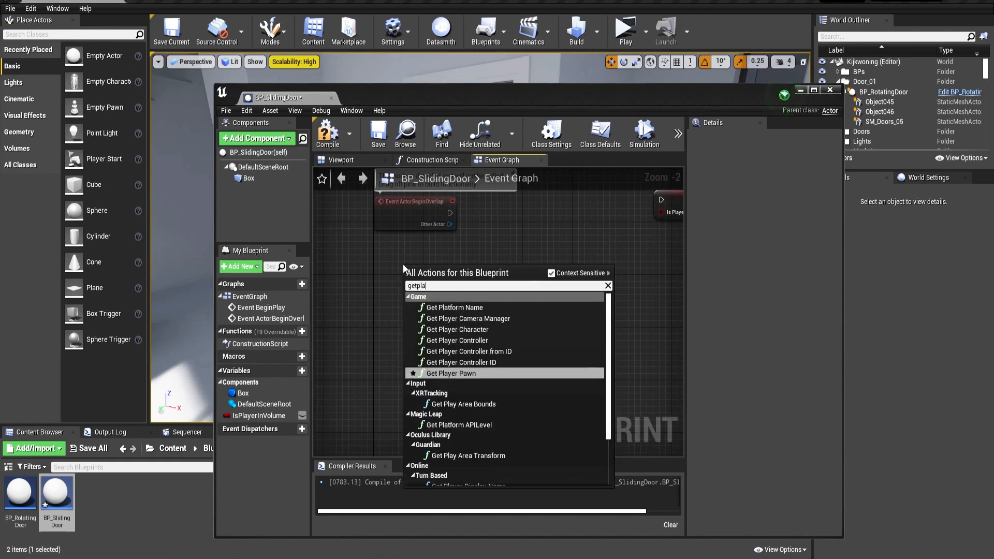
left_click(451, 372)
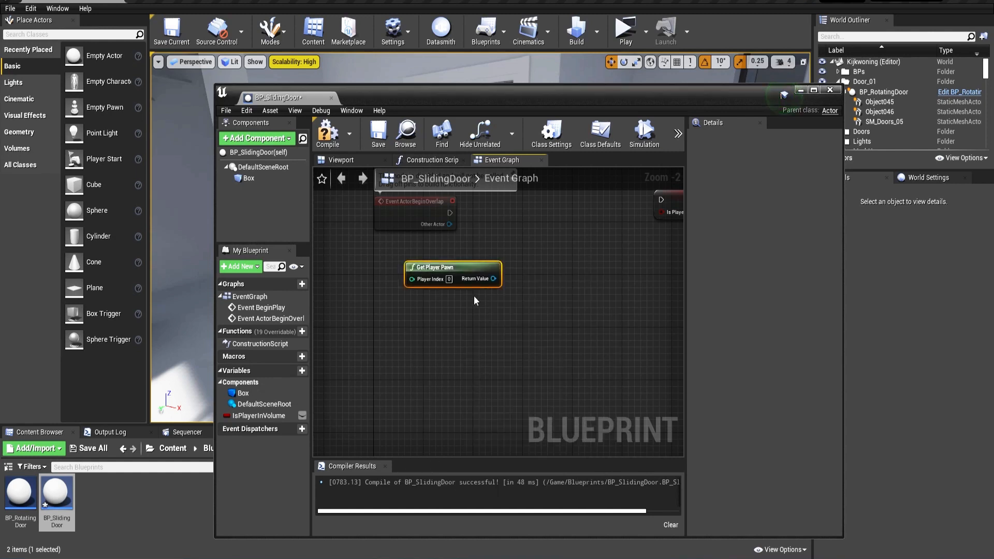
left_click_drag(449, 224, 507, 251)
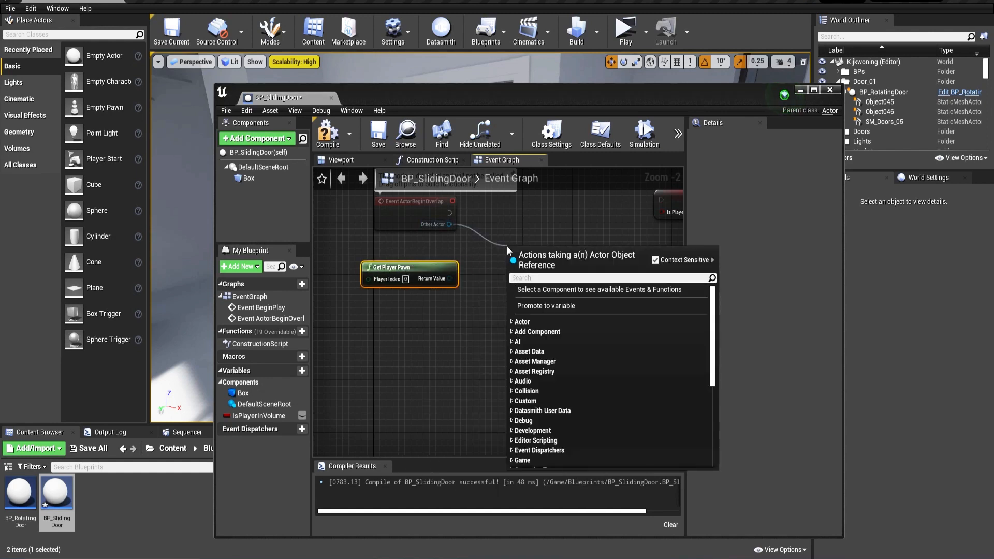
type("==")
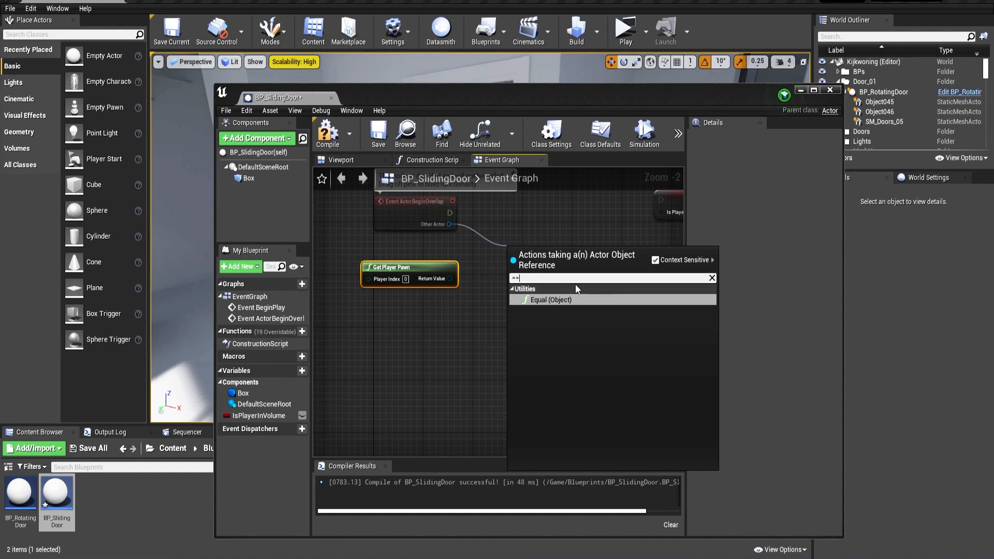
left_click(549, 299)
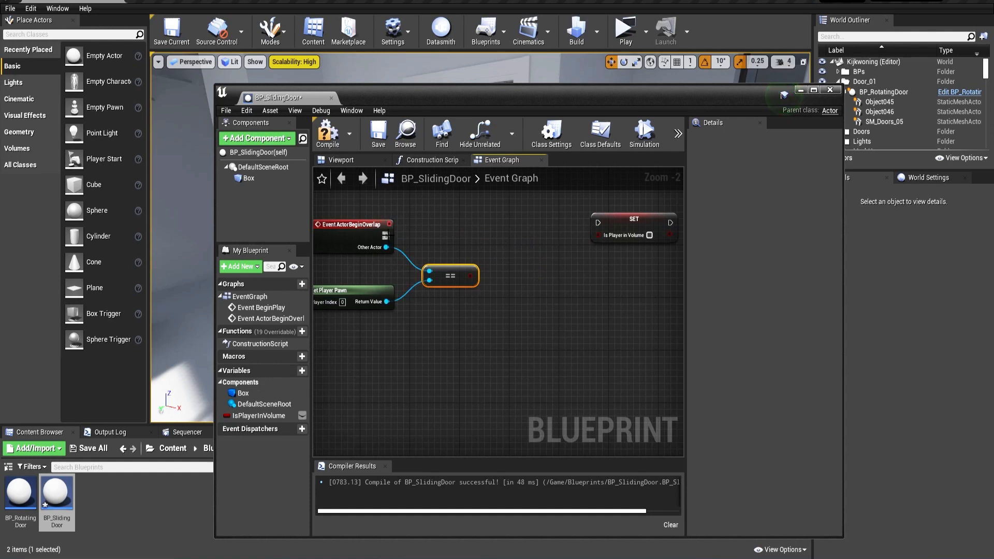
Add a Branch after the overlap event and tick the setter to true
left_click_drag(387, 224, 507, 238)
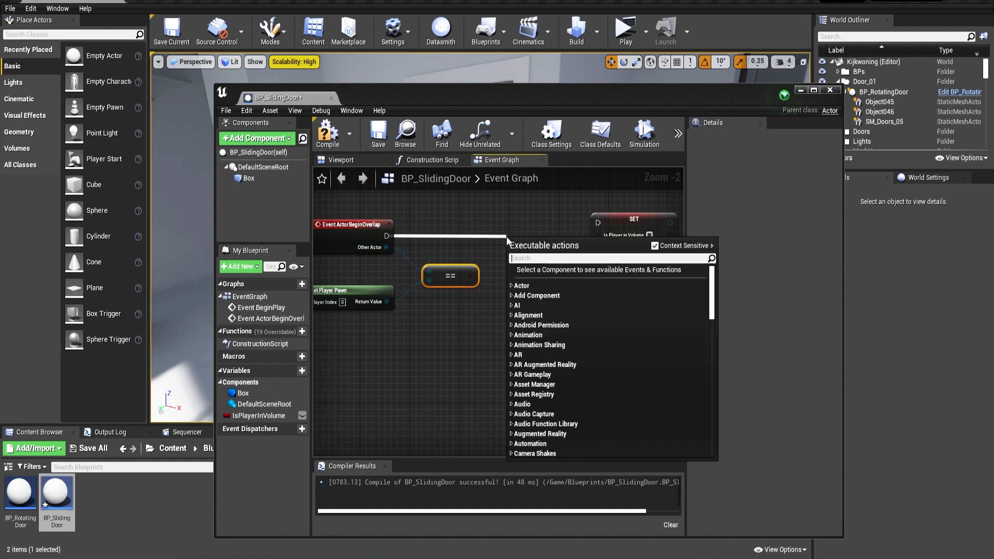
type("b")
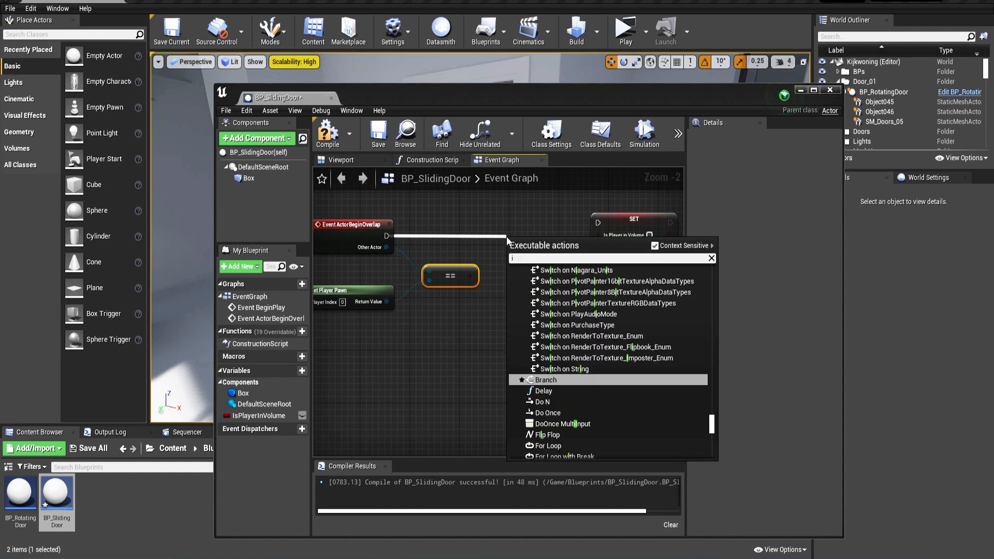
left_click(545, 380)
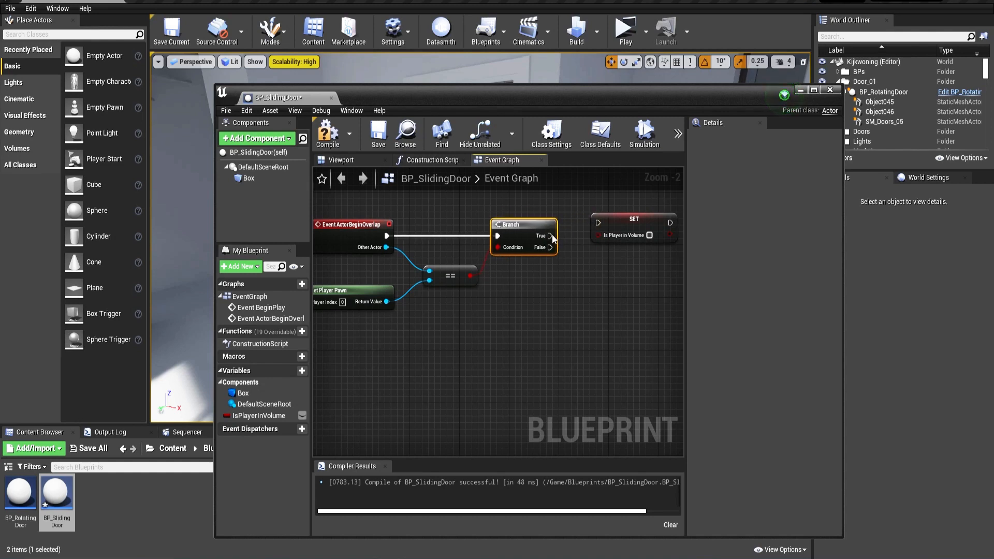
left_click(632, 226)
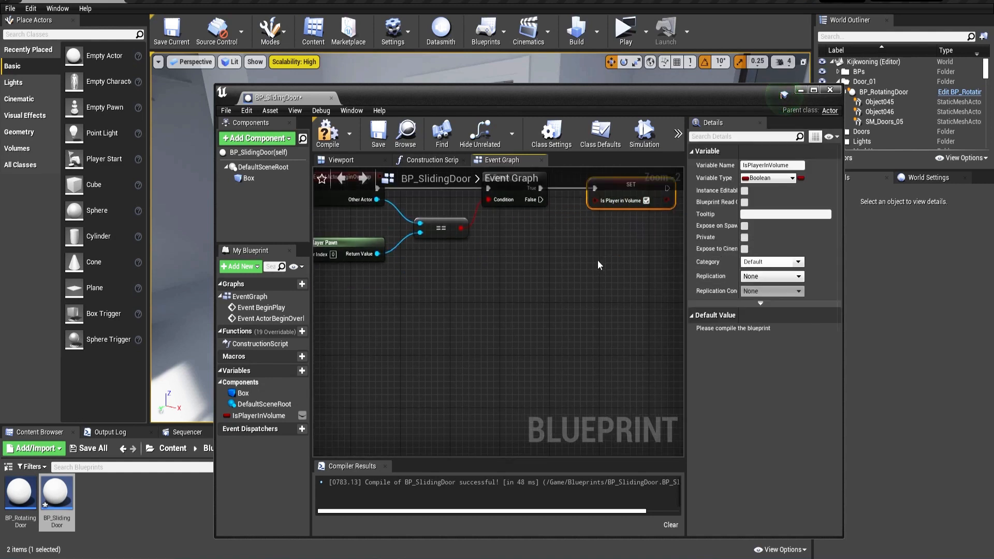
Add an Event ActorEndOverlap node to the graph
right_click(599, 265)
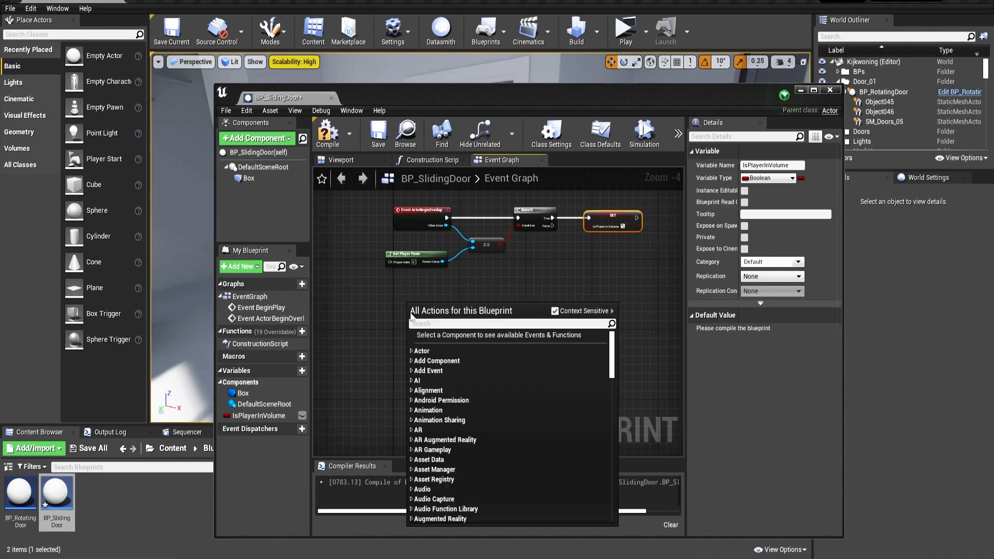
type("endover")
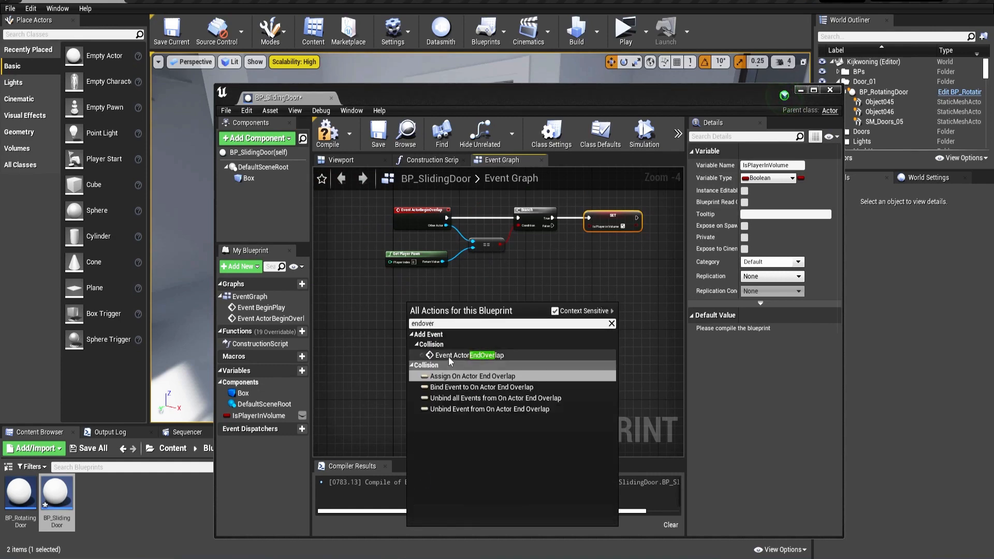
left_click(468, 355)
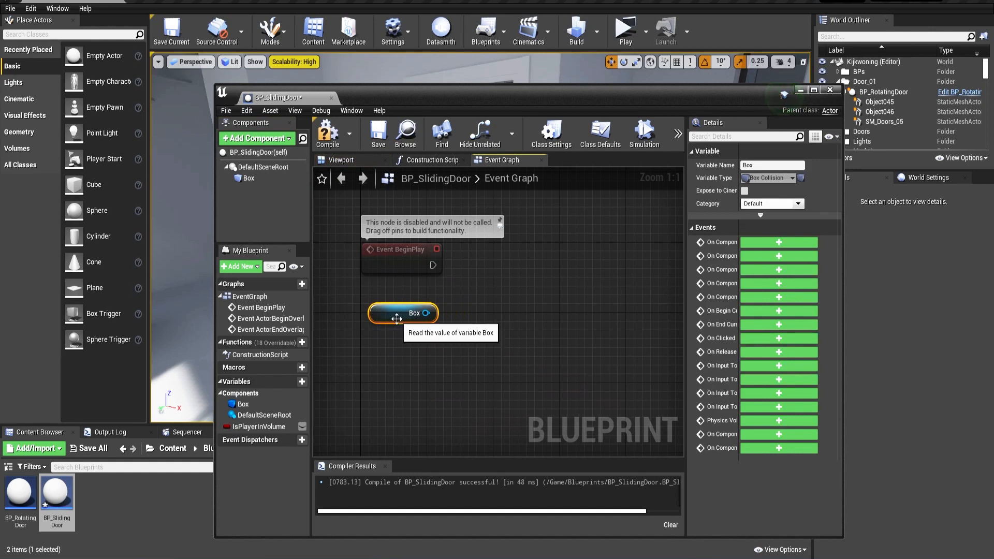
Add DetachFromComponent for the Box on BeginPlay, with all rules set to Keep World
left_click_drag(426, 313, 488, 276)
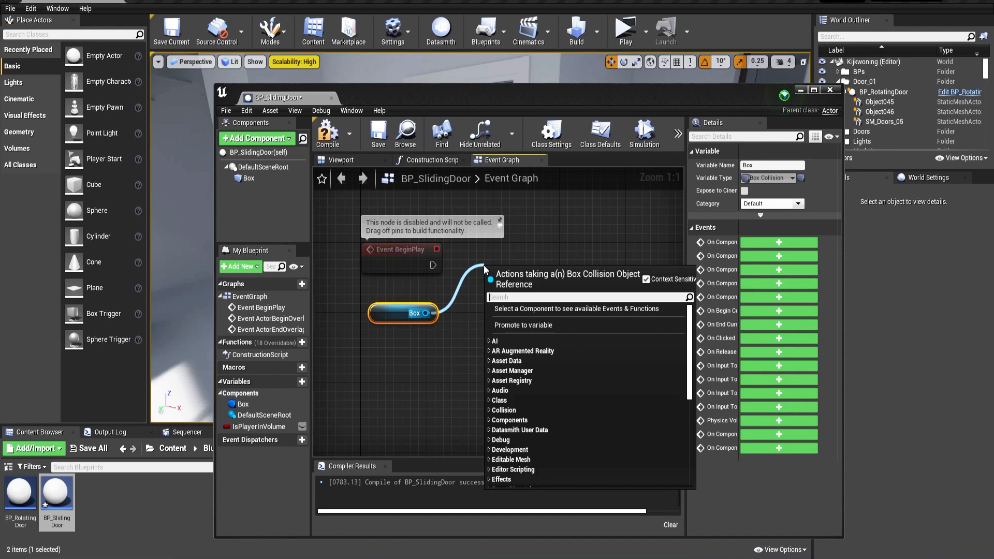
type("detach")
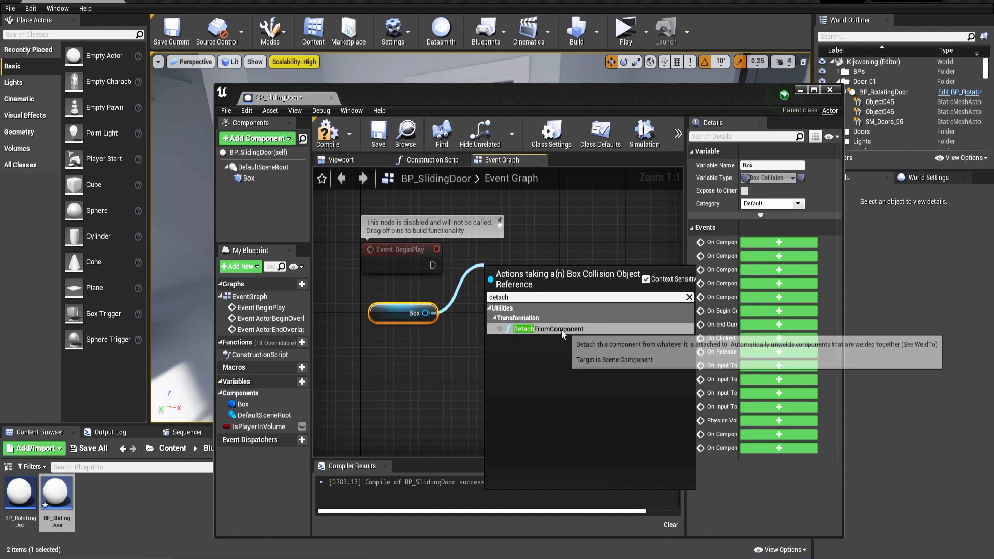
left_click(522, 328)
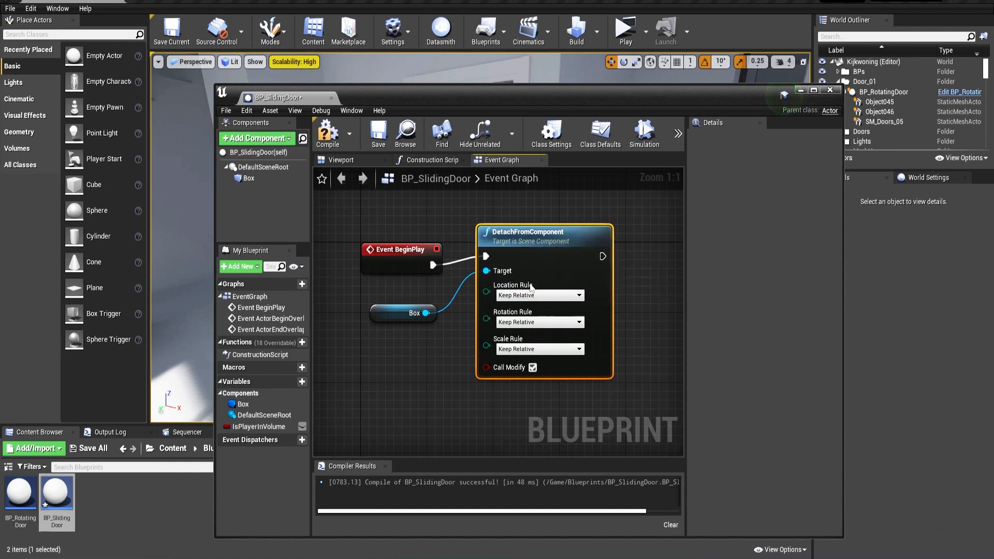
left_click(539, 294)
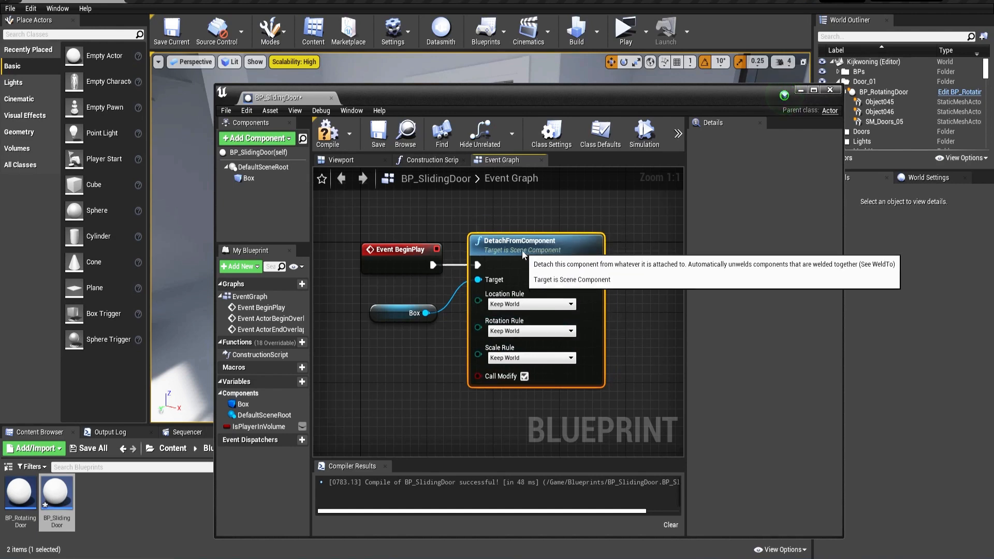
mouse_move(647, 344)
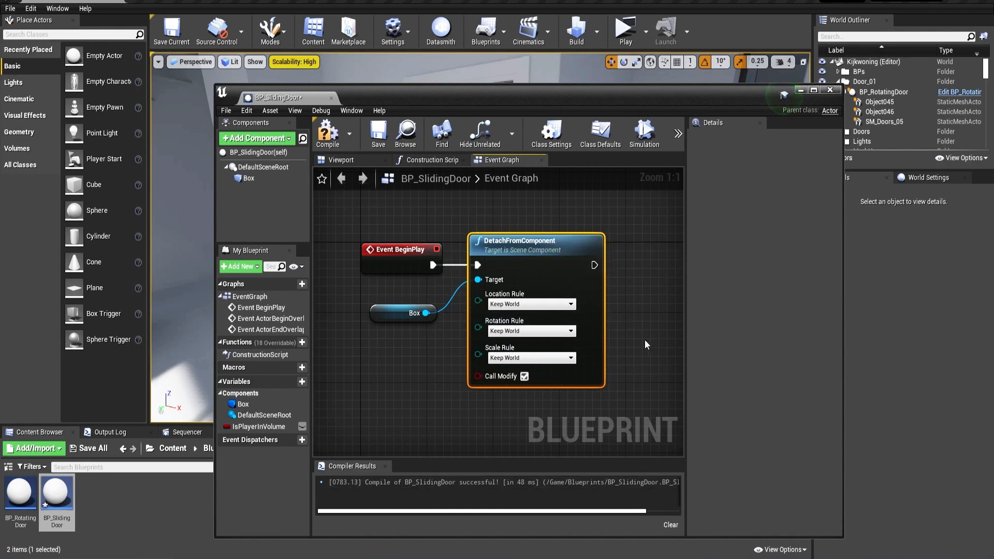
scroll("down", 3)
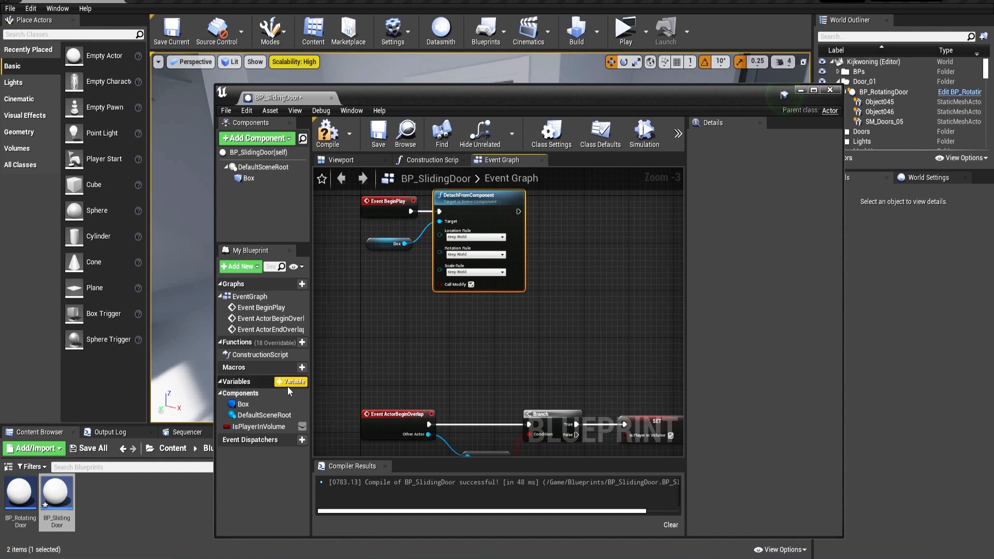
Add vector variables InitialDoorPosition and EndDoorPosition
left_click(291, 381)
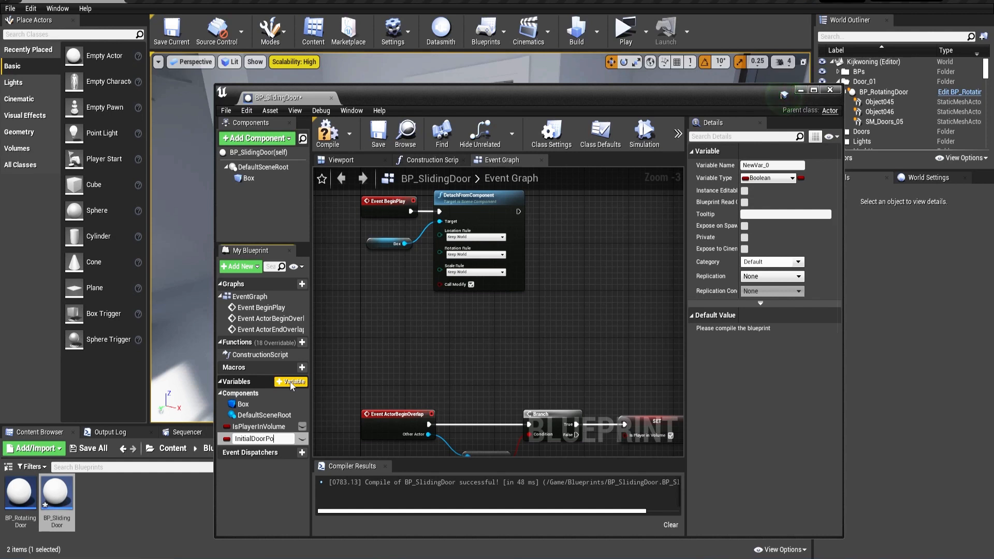
type("InitialDoorPosition")
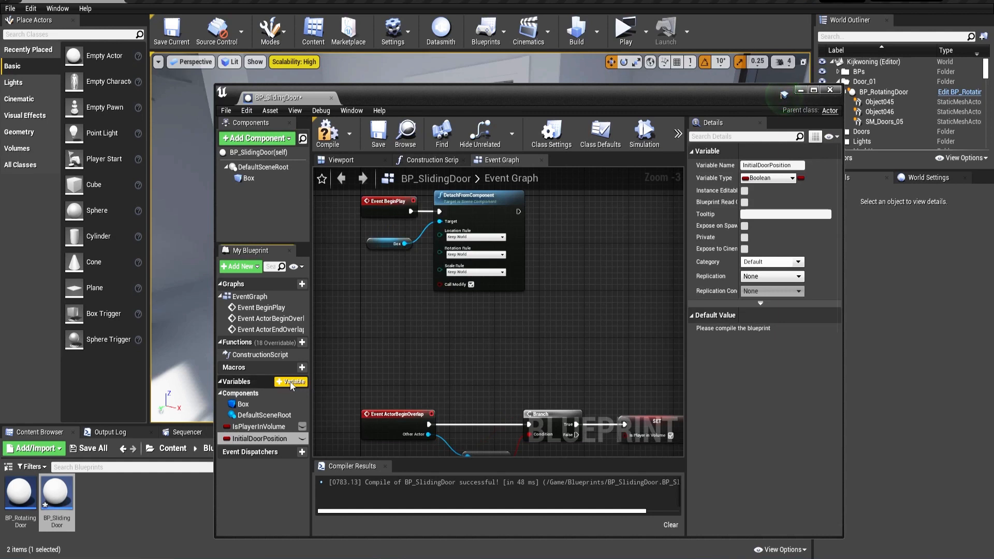
left_click(767, 178)
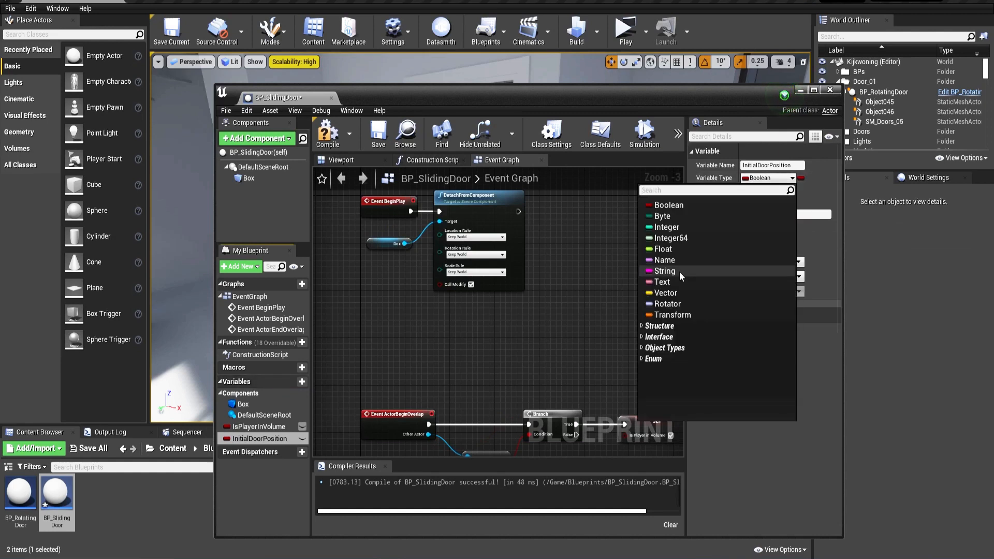
left_click(665, 292)
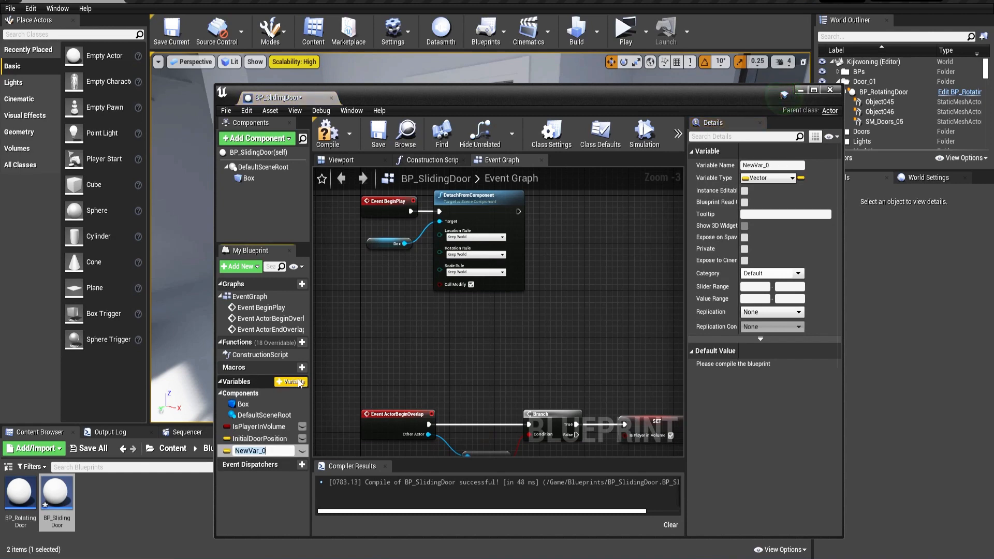
type("EndDoorPosition")
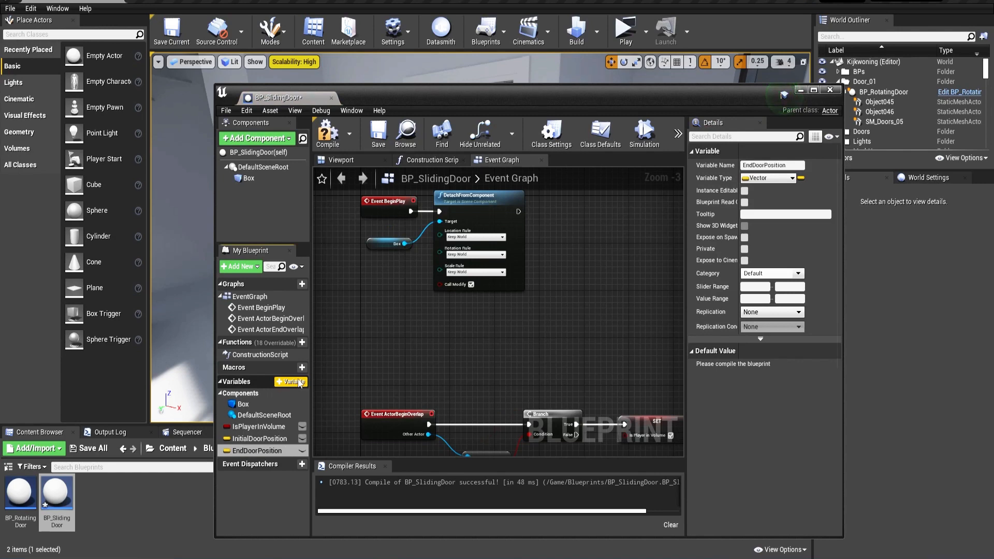
Add float variable DoorSlidingAmount with a default value of -60.0
left_click(291, 381)
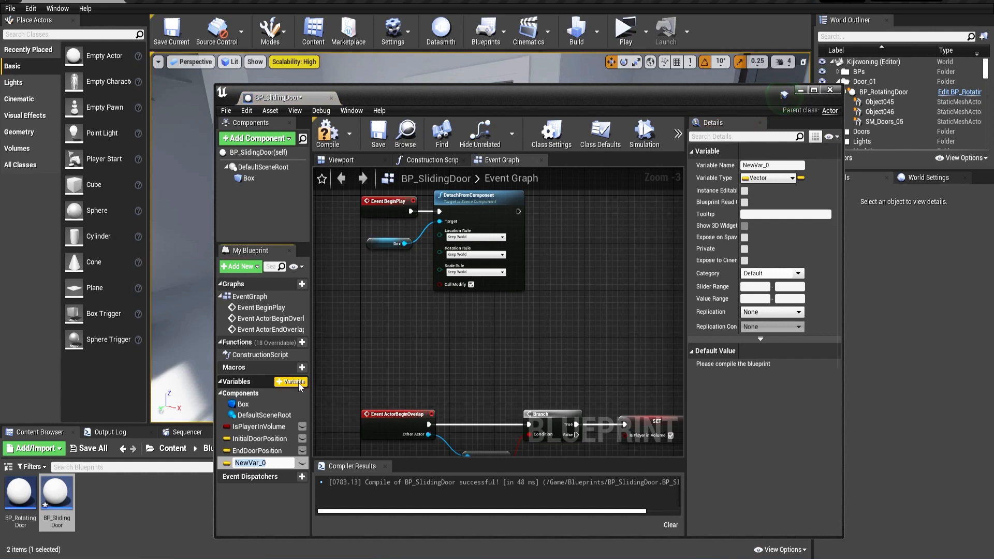
type("Doo")
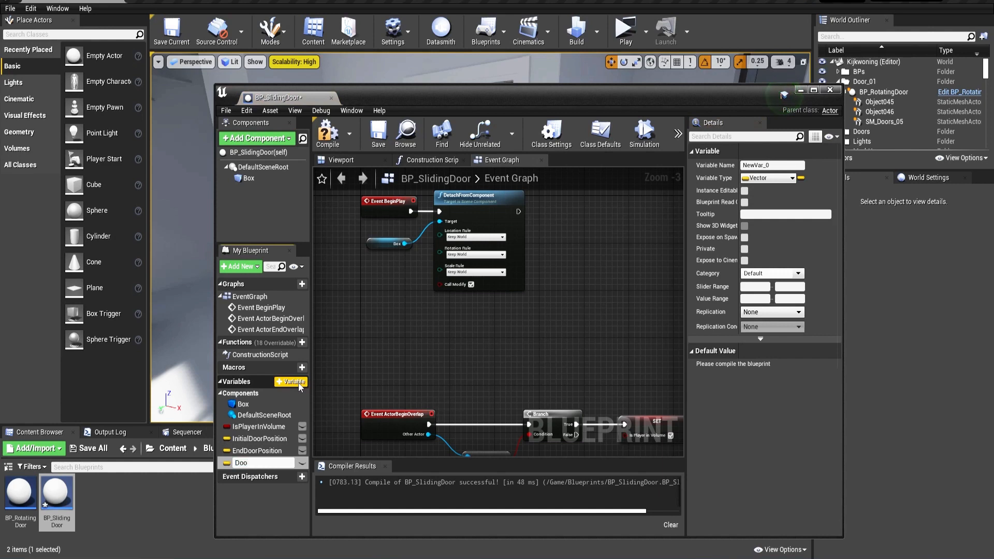
type("DoorSlidingAmount")
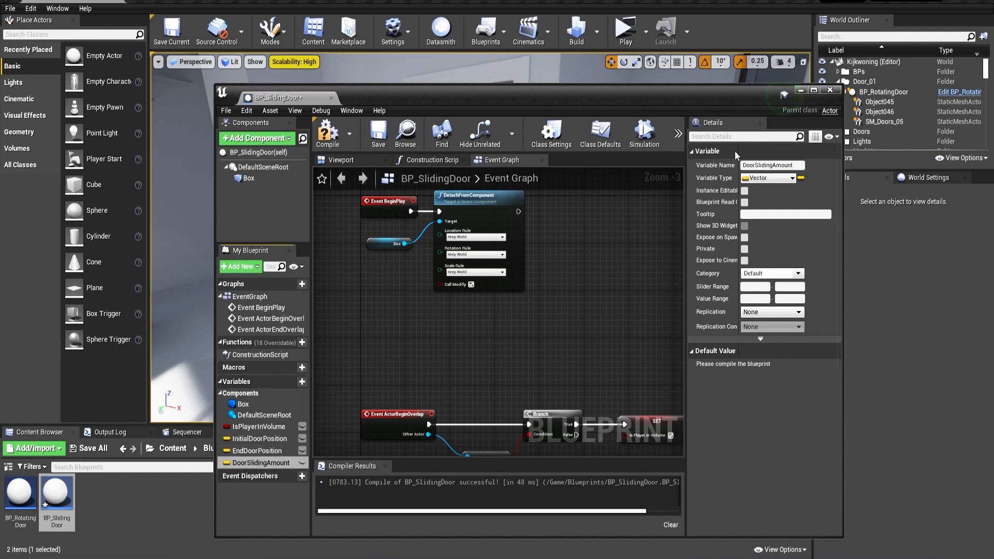
left_click(766, 178)
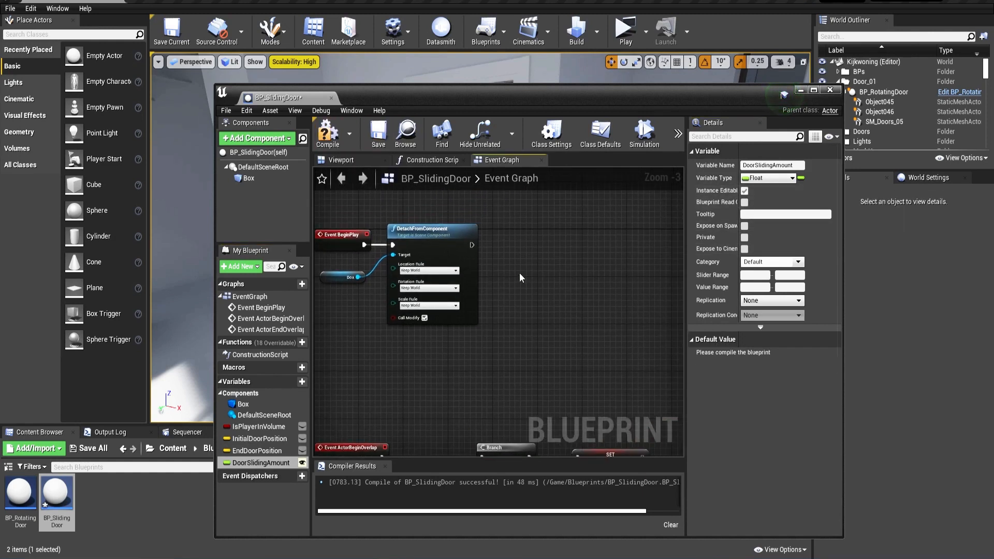
mouse_move(291, 119)
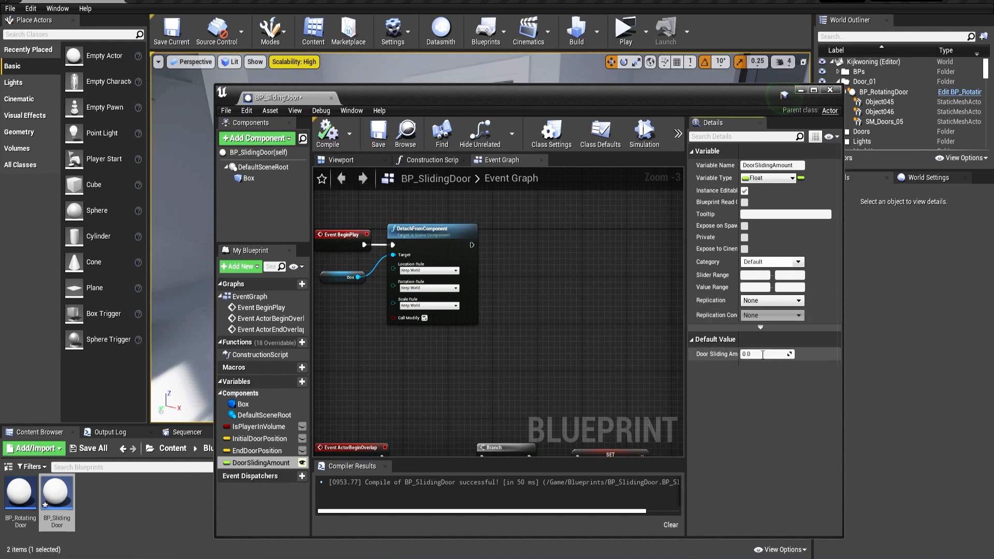
left_click(760, 354)
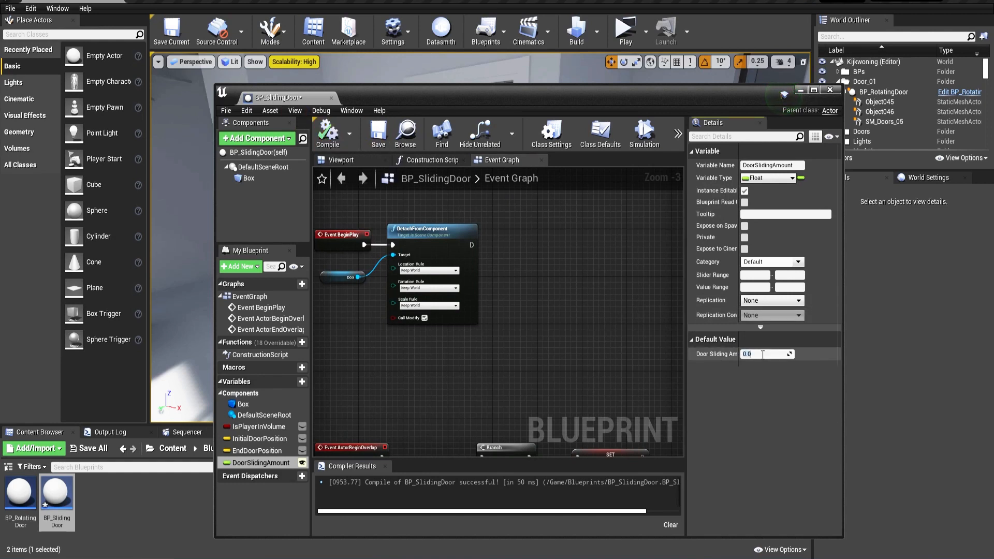
type("6")
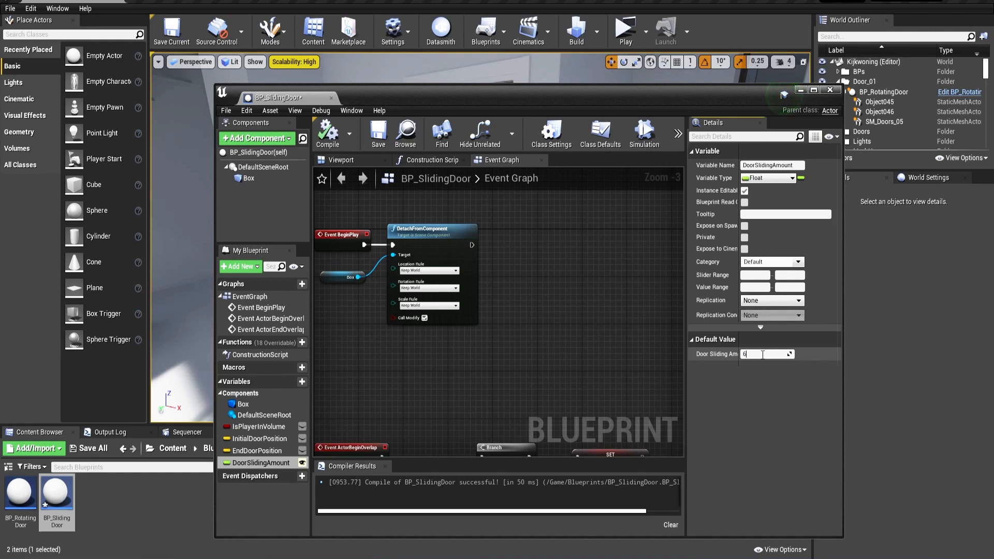
type("-06")
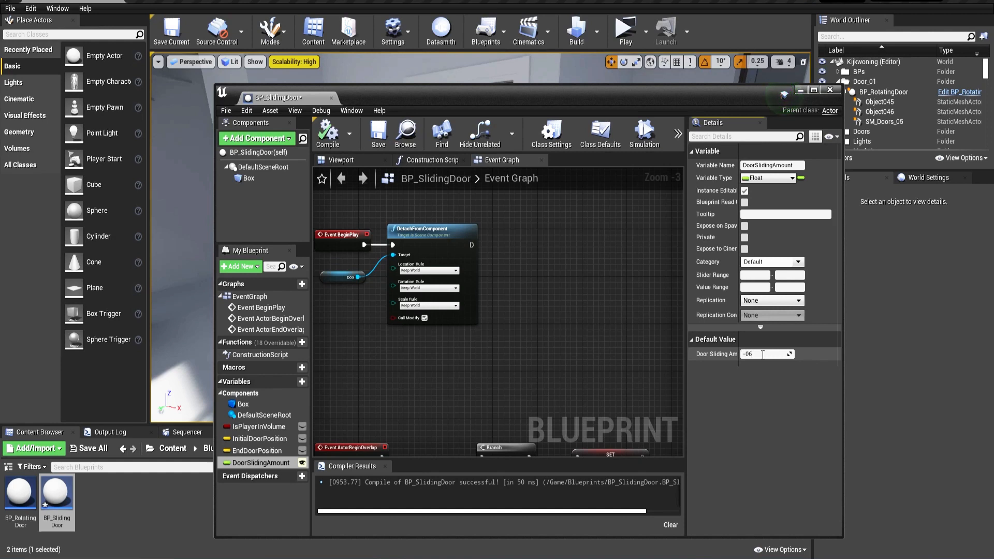
type("-60.0")
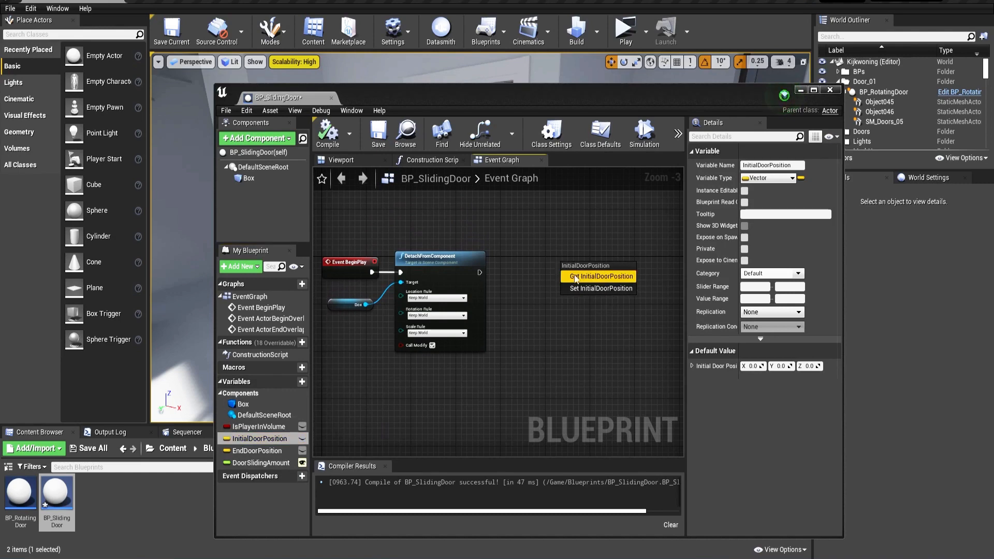
Set InitialDoorPosition from GetWorldLocation of the DefaultSceneRoot
left_click(600, 289)
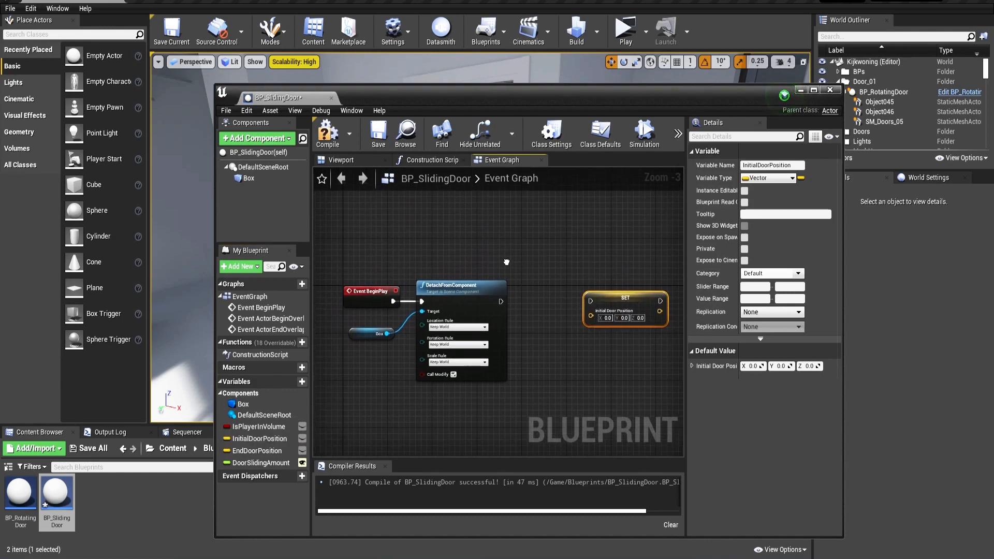
left_click(263, 166)
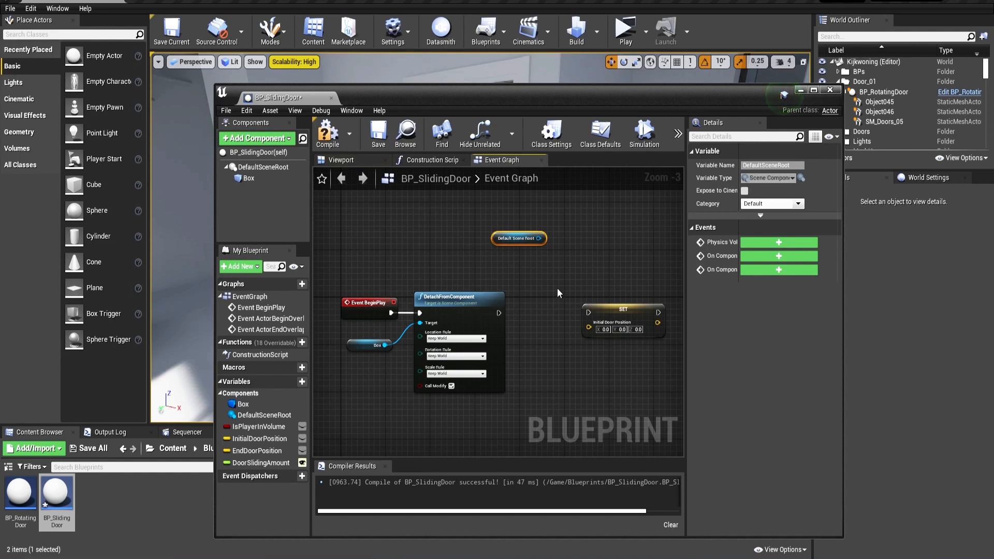
mouse_move(527, 254)
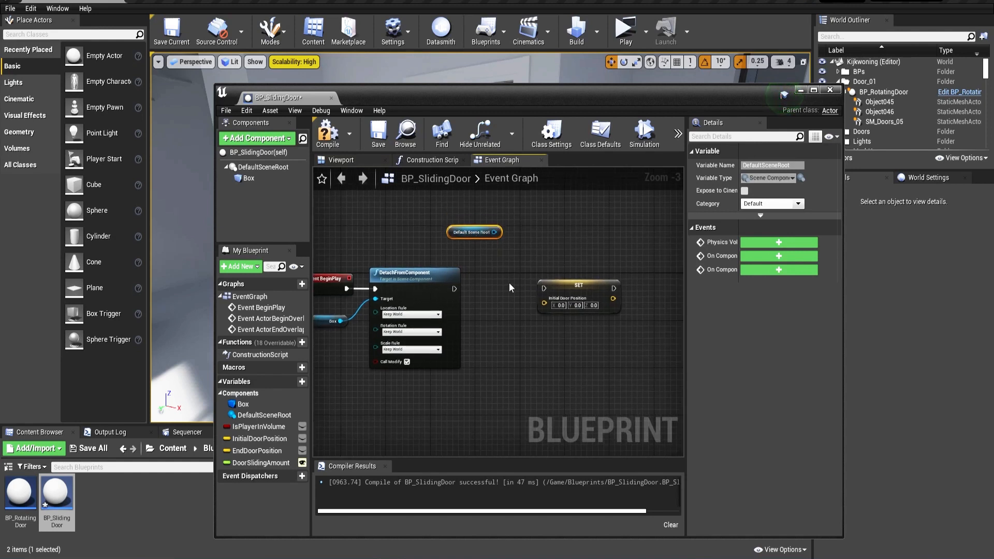
left_click_drag(492, 232, 497, 260)
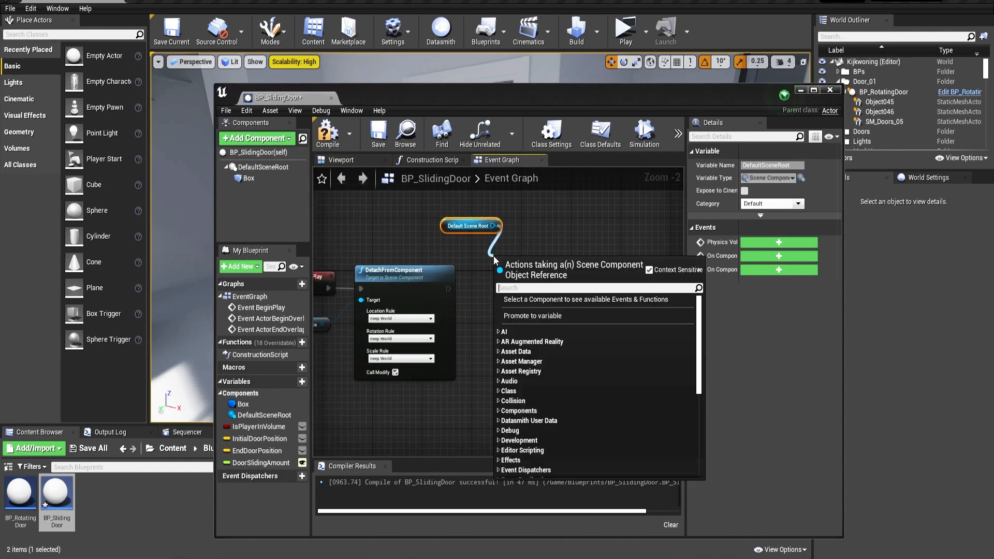
type("getworl")
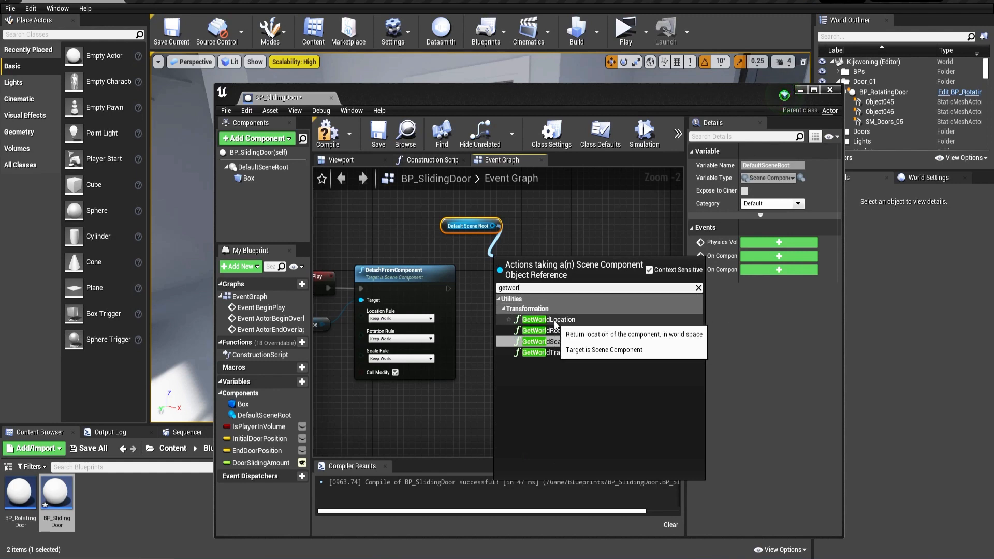
left_click(549, 319)
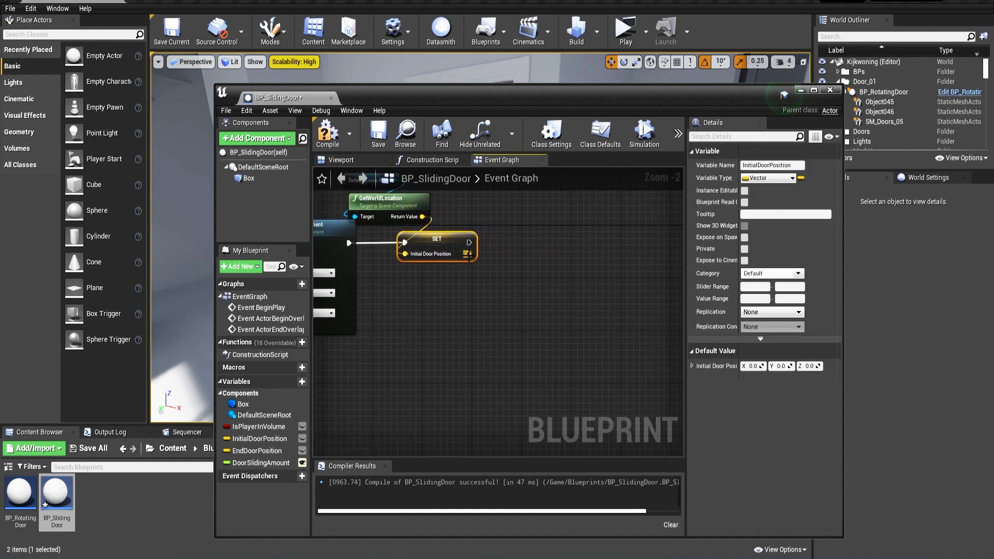
Break the stored door position into X, Y, Z and get DoorSlidingAmount
left_click_drag(471, 254, 483, 291)
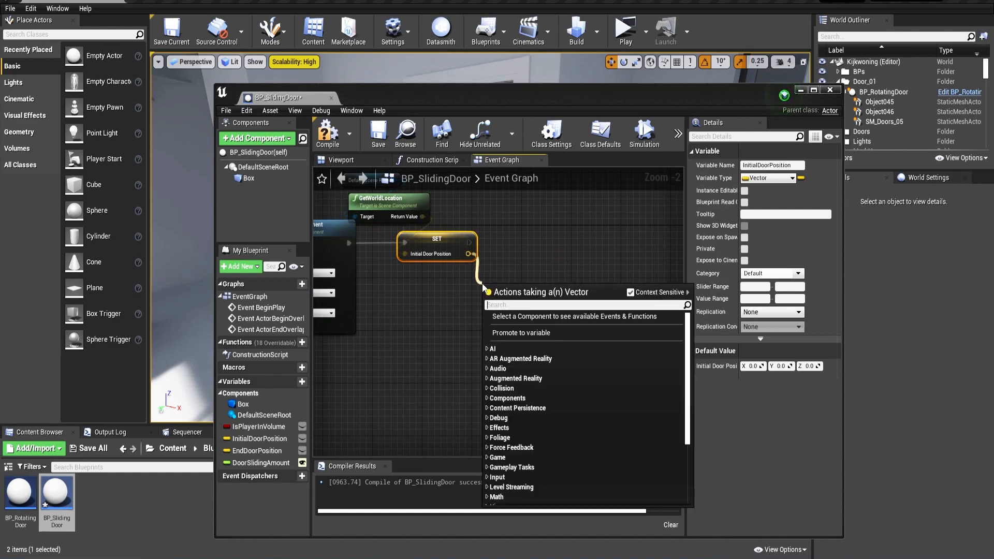
type("bre")
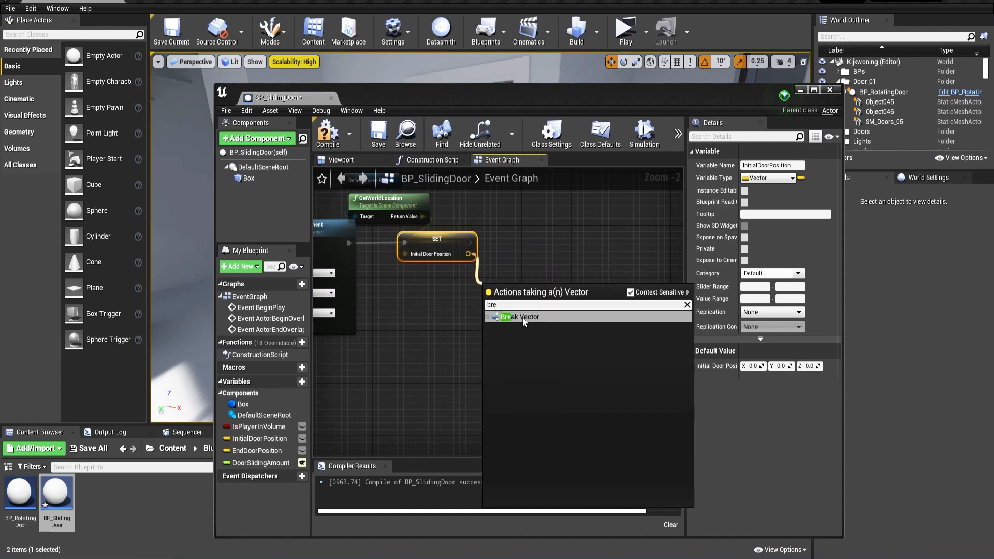
left_click(517, 316)
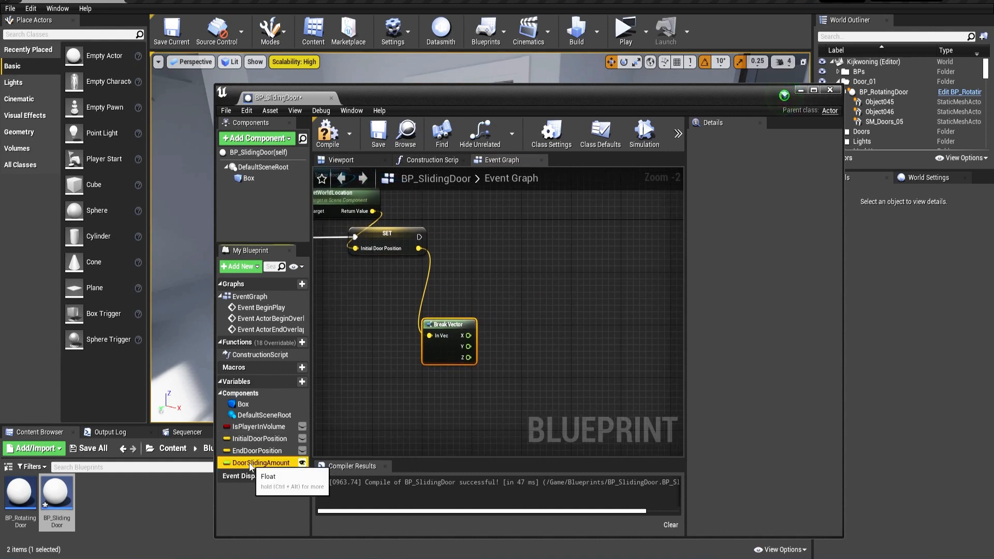
left_click(260, 463)
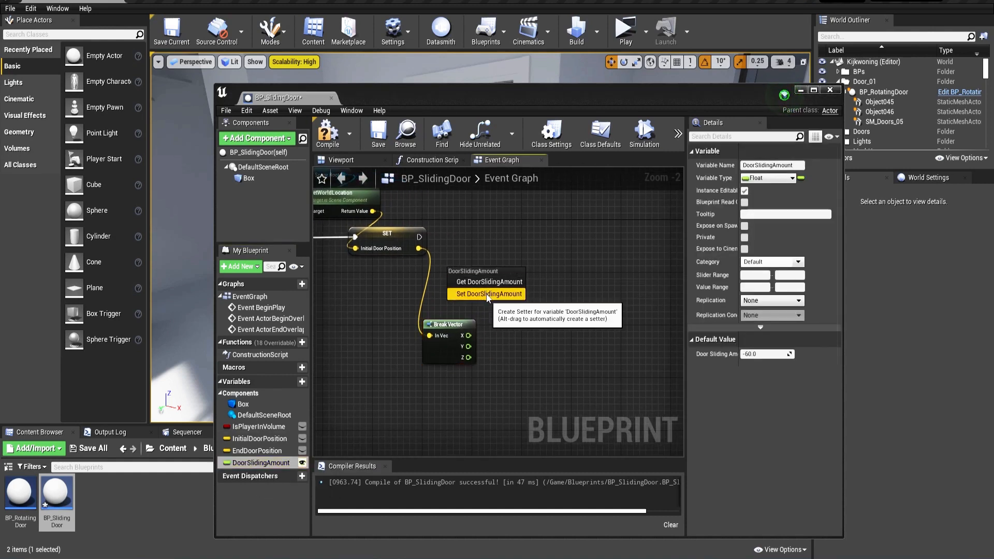
left_click(488, 281)
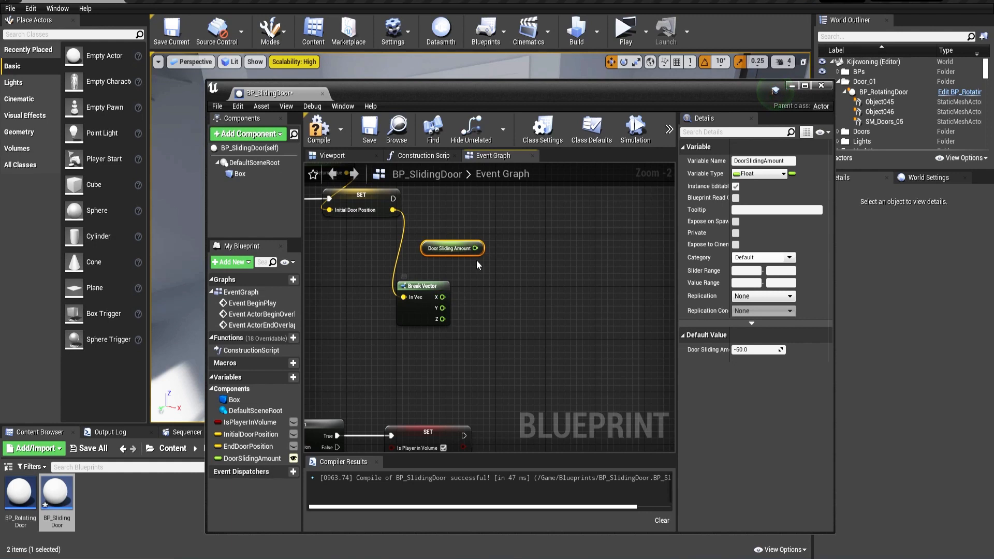
Add DoorSlidingAmount to X and feed the sum into a Make Vector node
left_click_drag(441, 296, 485, 291)
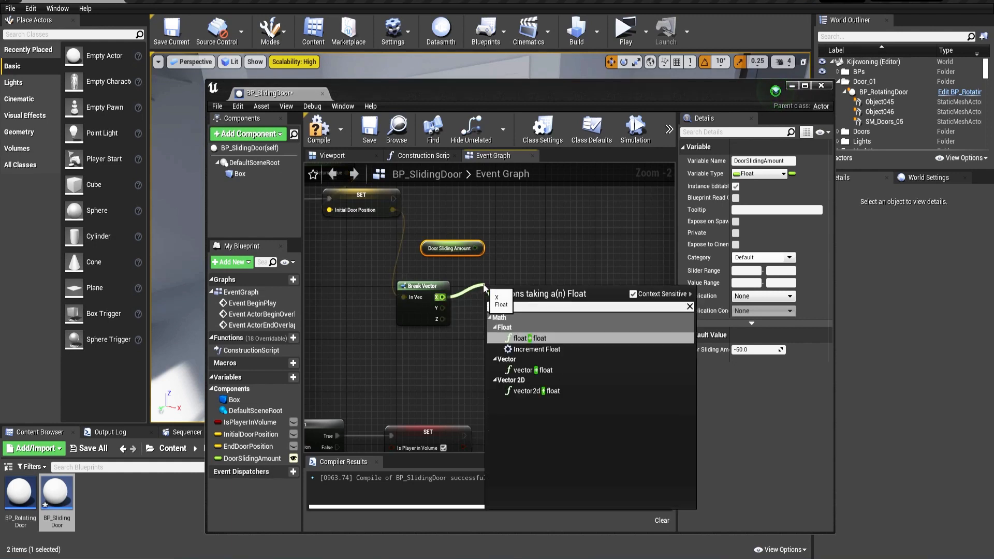
left_click(528, 338)
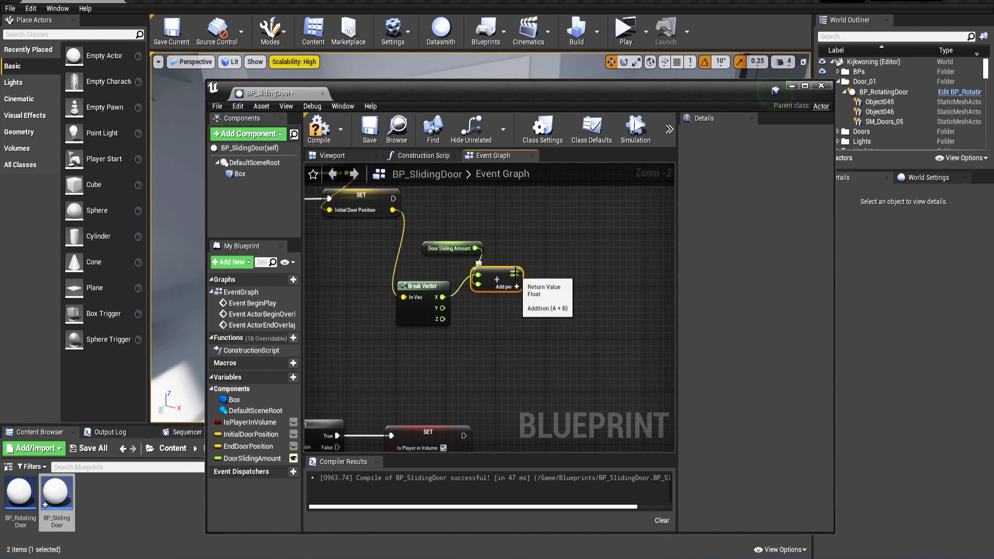
left_click_drag(518, 274, 548, 305)
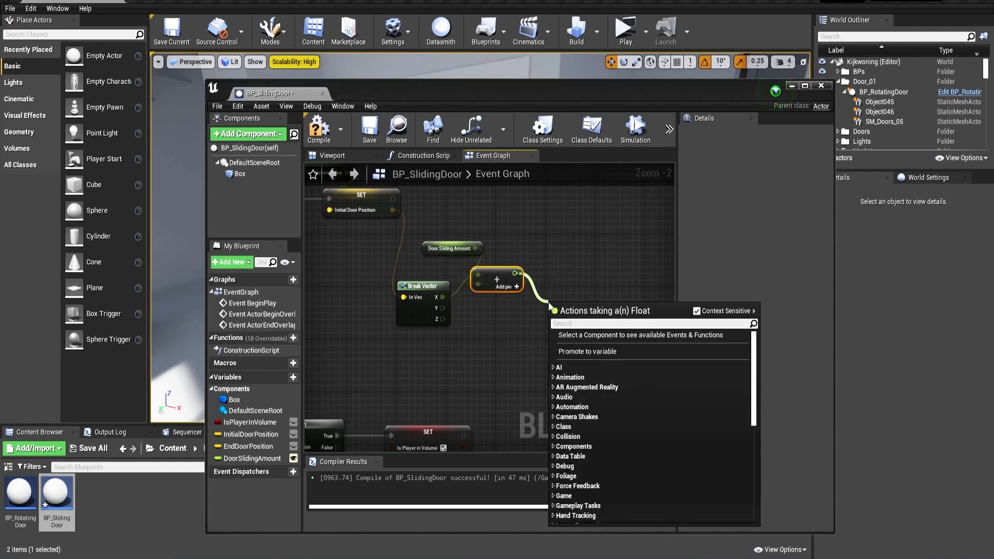
type("make")
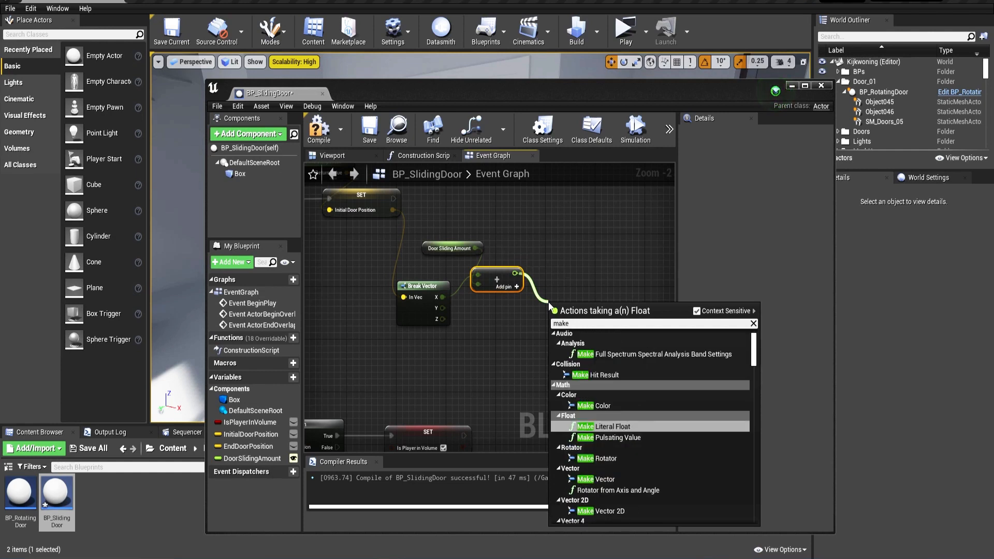
mouse_move(663, 478)
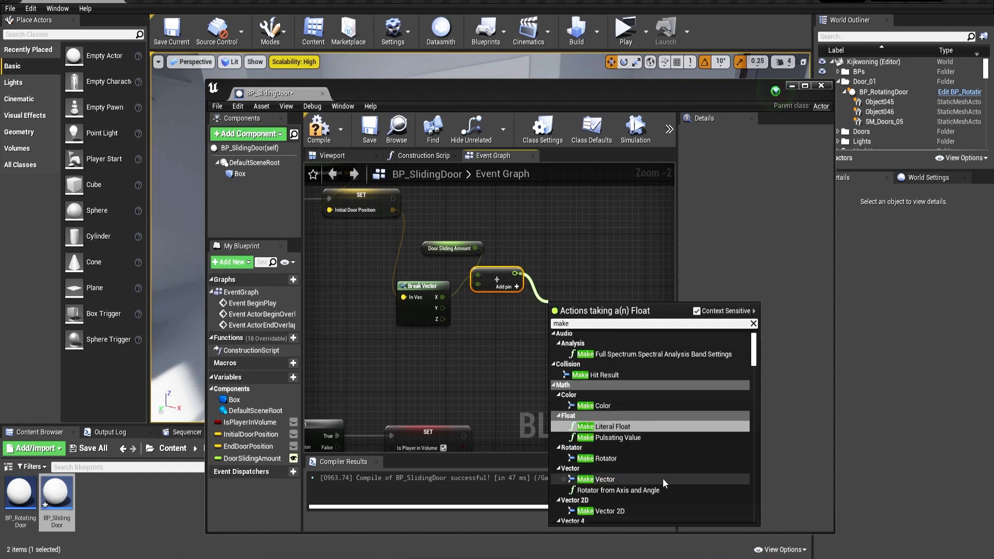
left_click(595, 478)
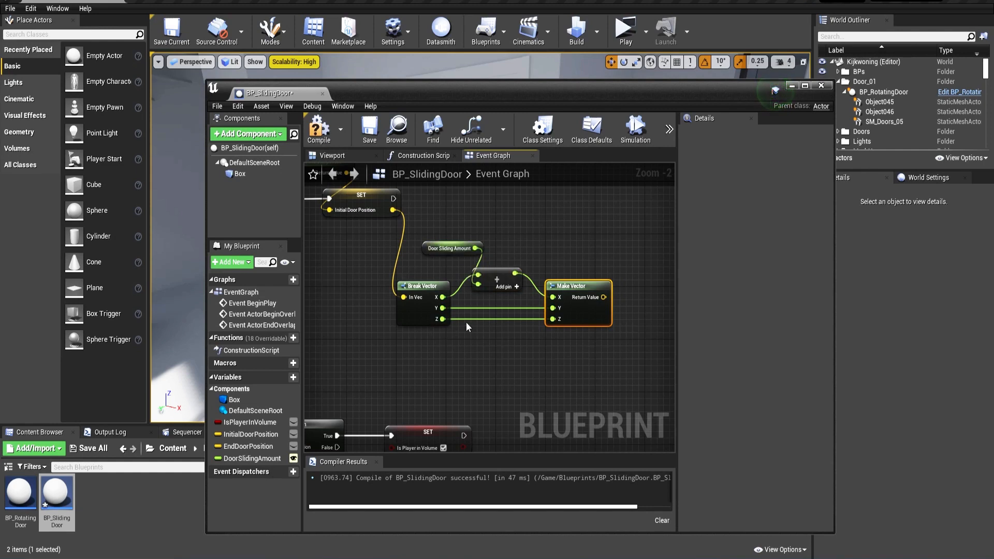
mouse_move(600, 261)
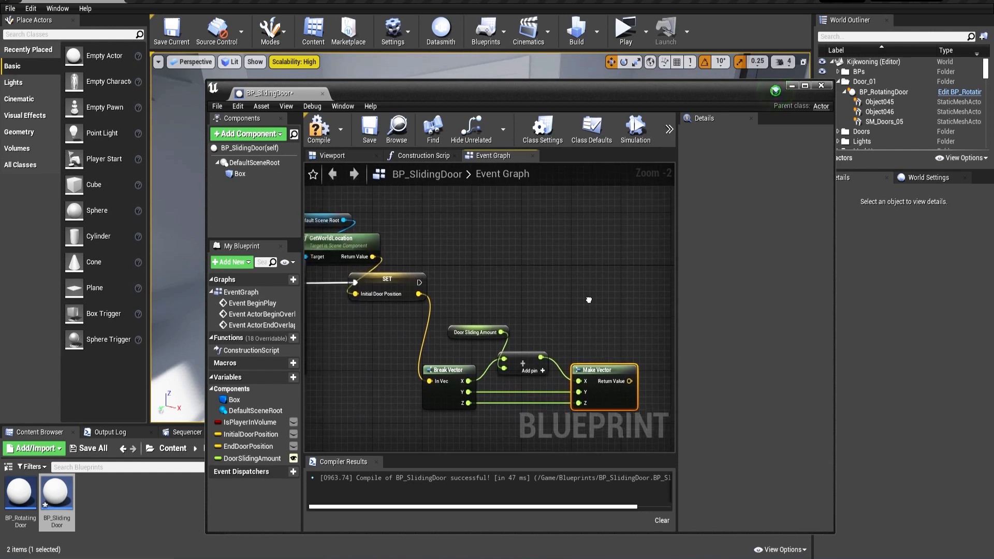
Place EndDoorPosition in the graph and select it to view its Details
scroll("down", 3)
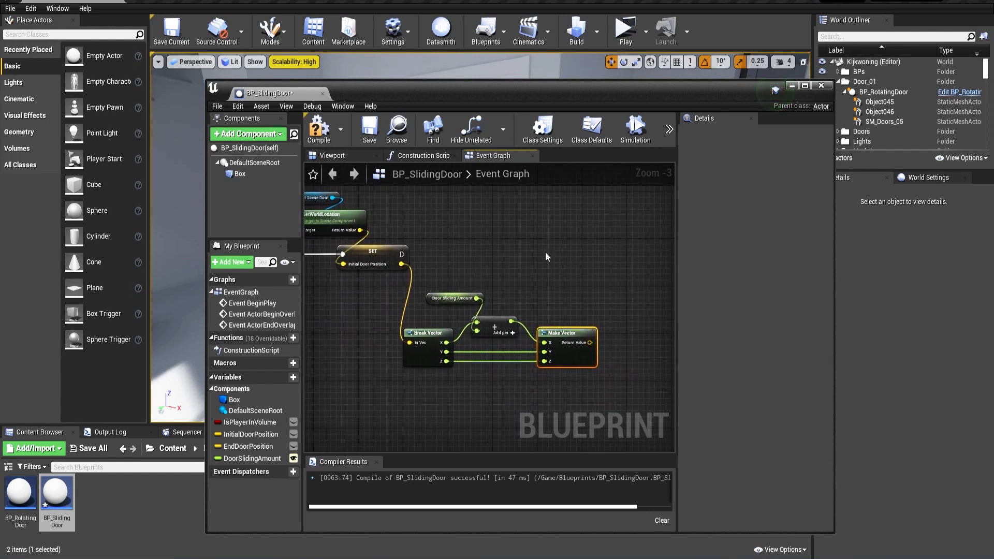
mouse_move(557, 263)
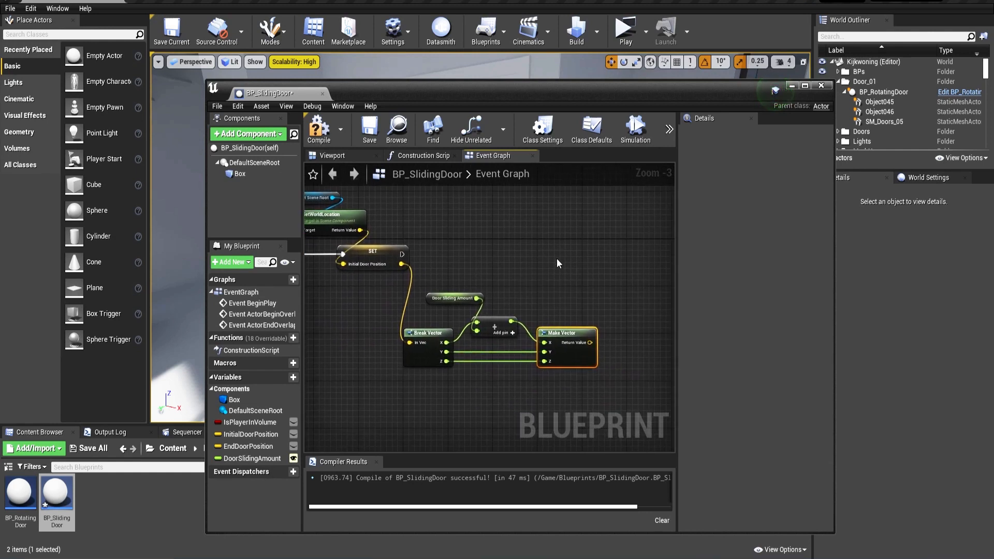
scroll("down", 3)
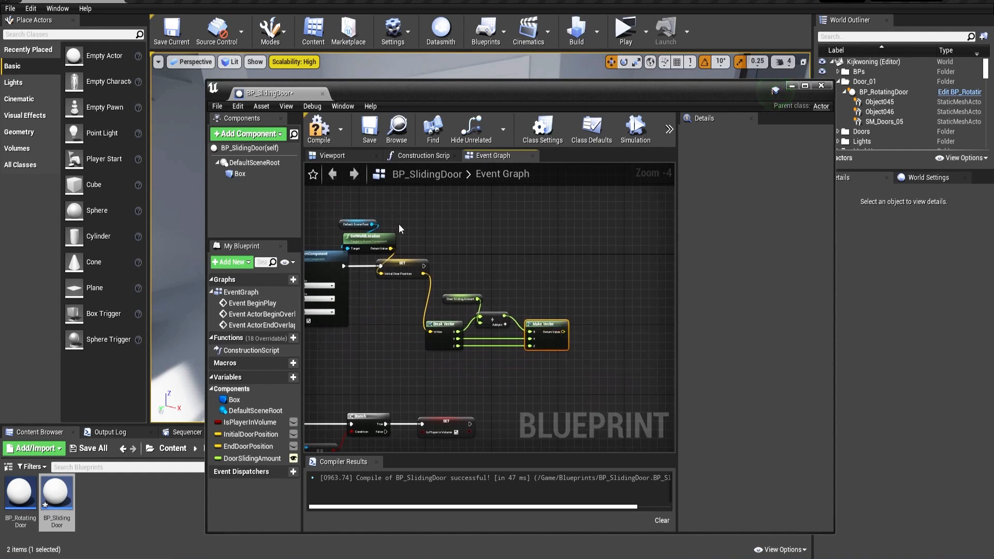
mouse_move(514, 265)
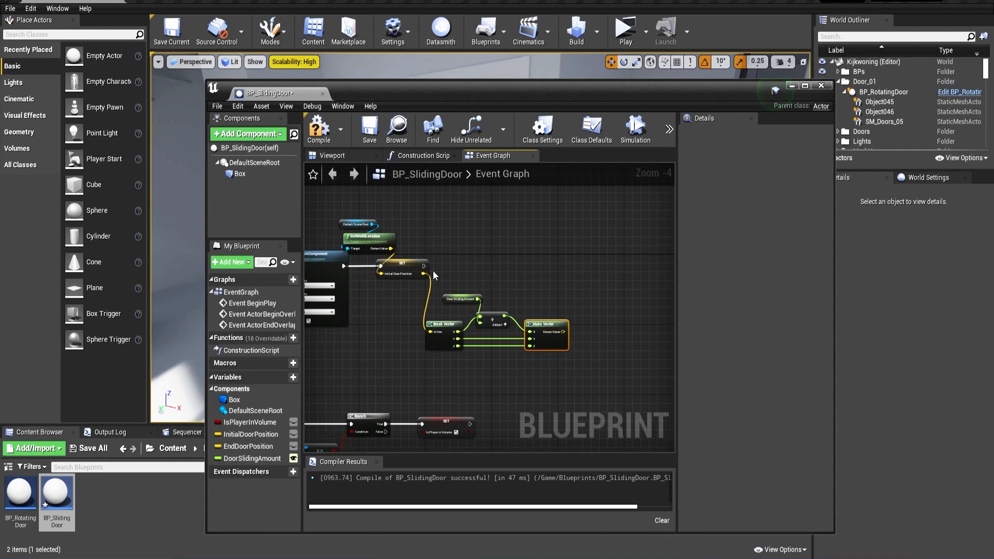
left_click_drag(252, 445, 251, 440)
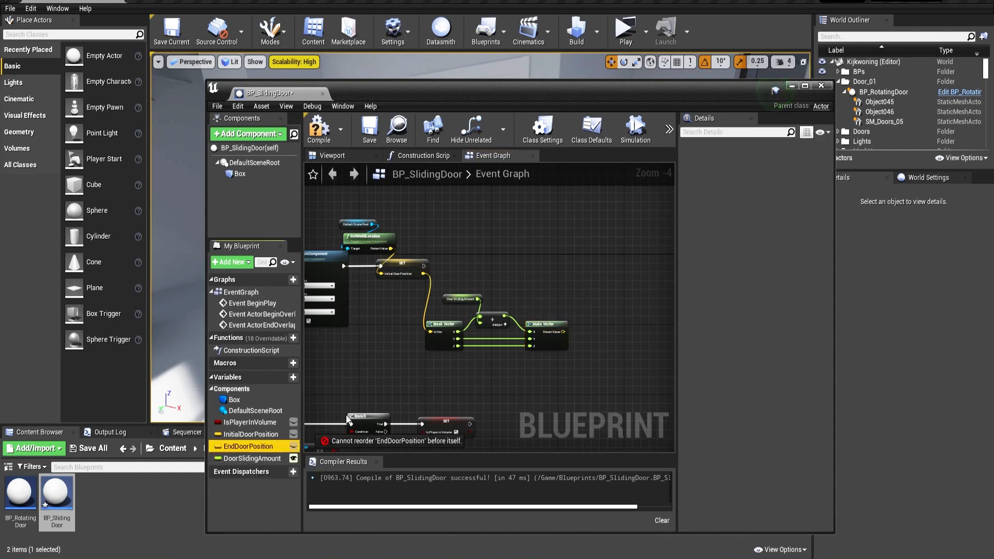
left_click(251, 445)
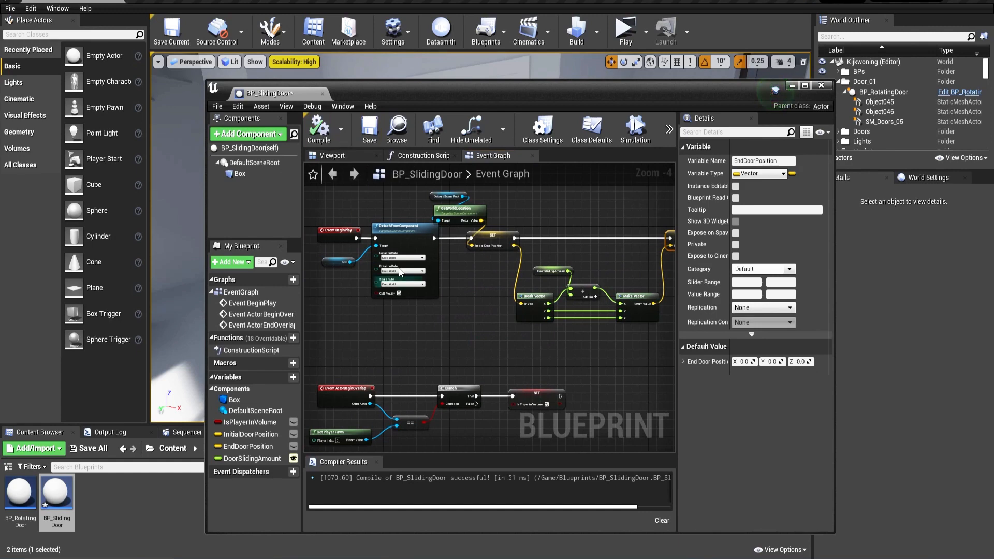
scroll("down", 3)
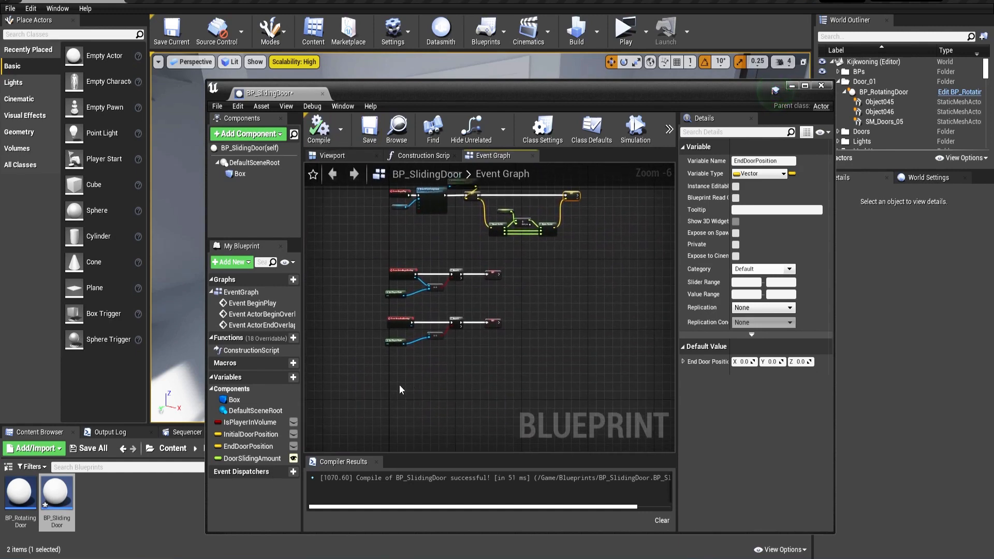
Add a keyboard E event driving a Branch on IsPlayerInVolume, then search FlipFlop from True
type("keboard")
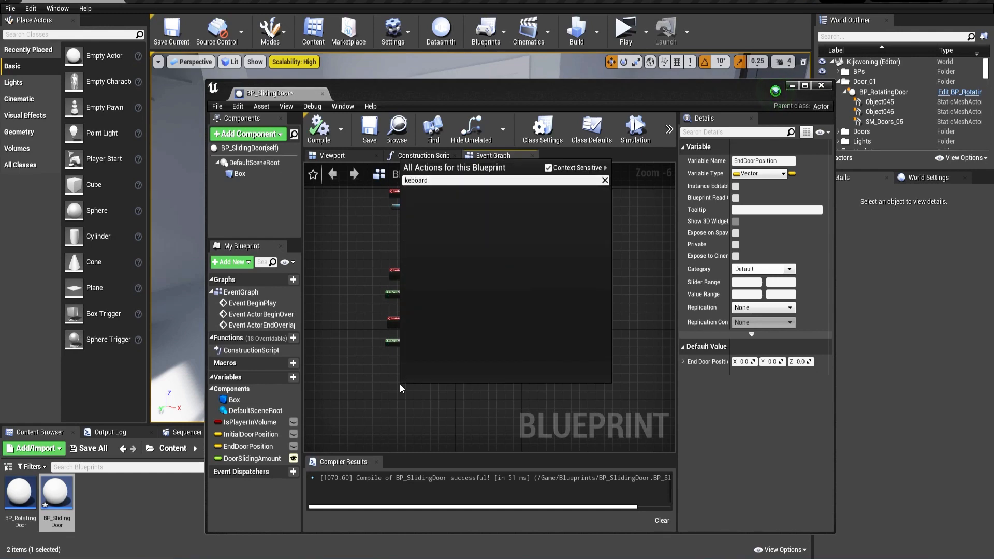
type("k")
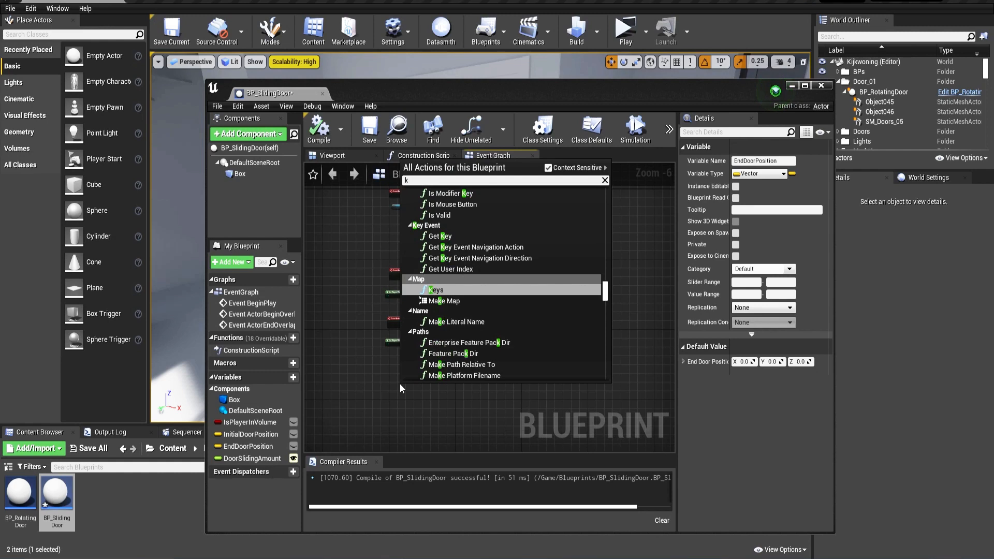
type("eyb")
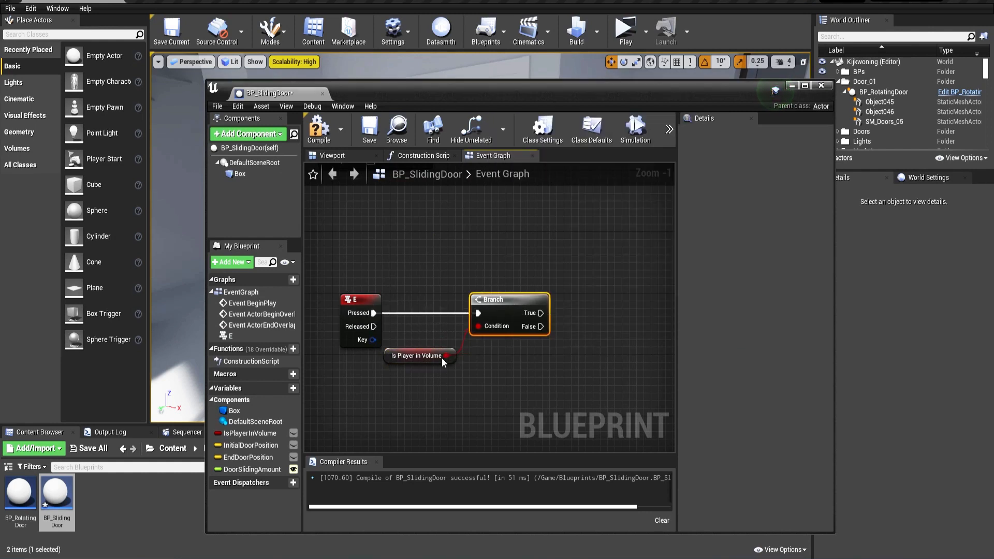
mouse_move(540, 367)
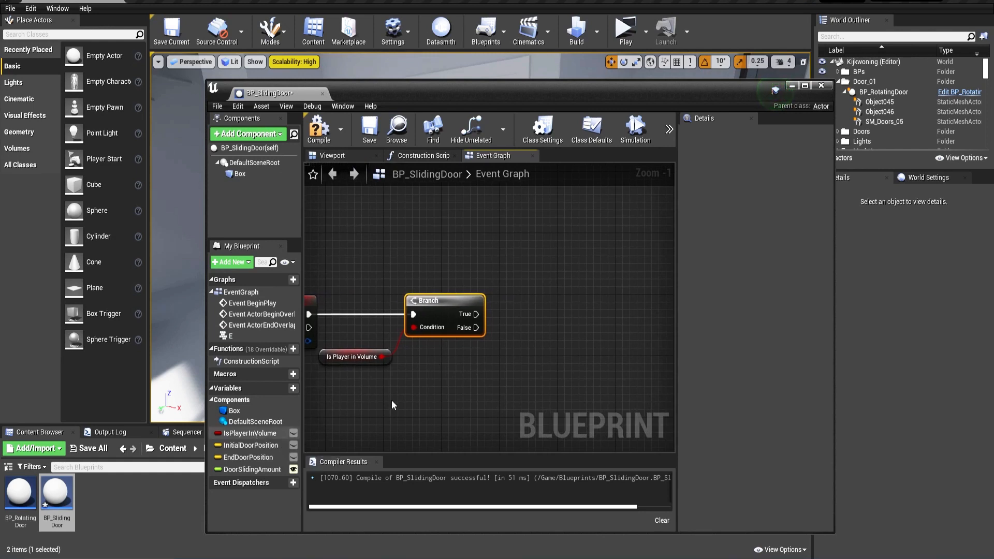
scroll("down", 3)
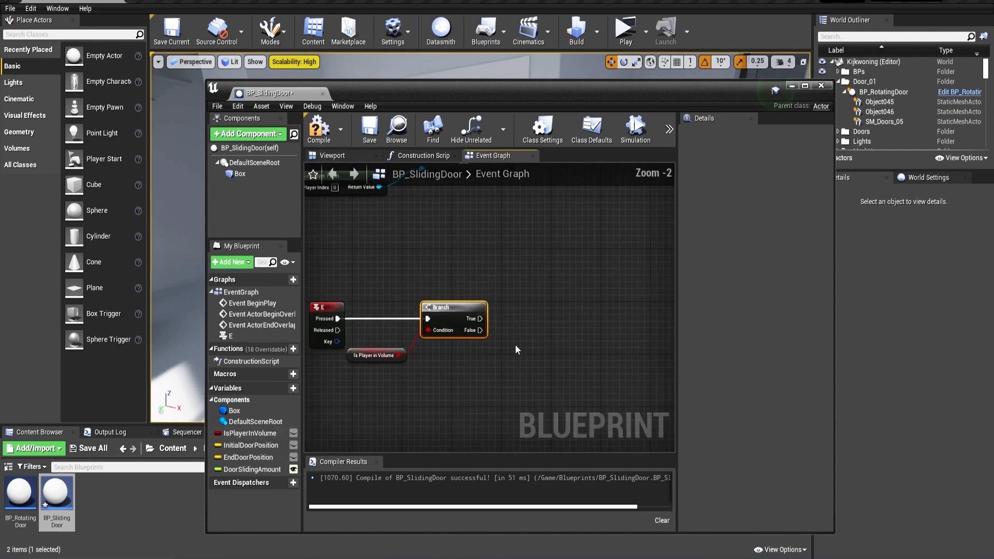
scroll("down", 3)
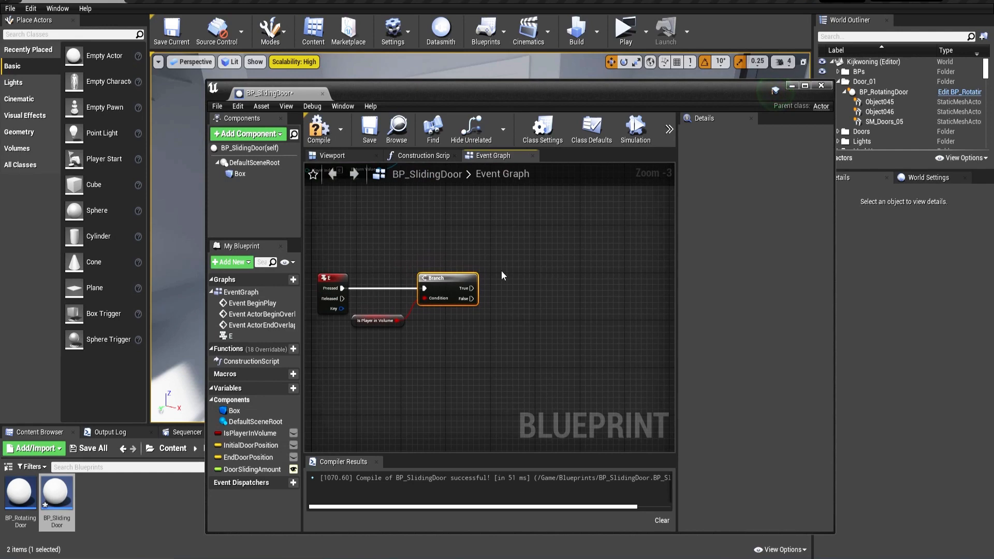
left_click_drag(472, 288, 504, 292)
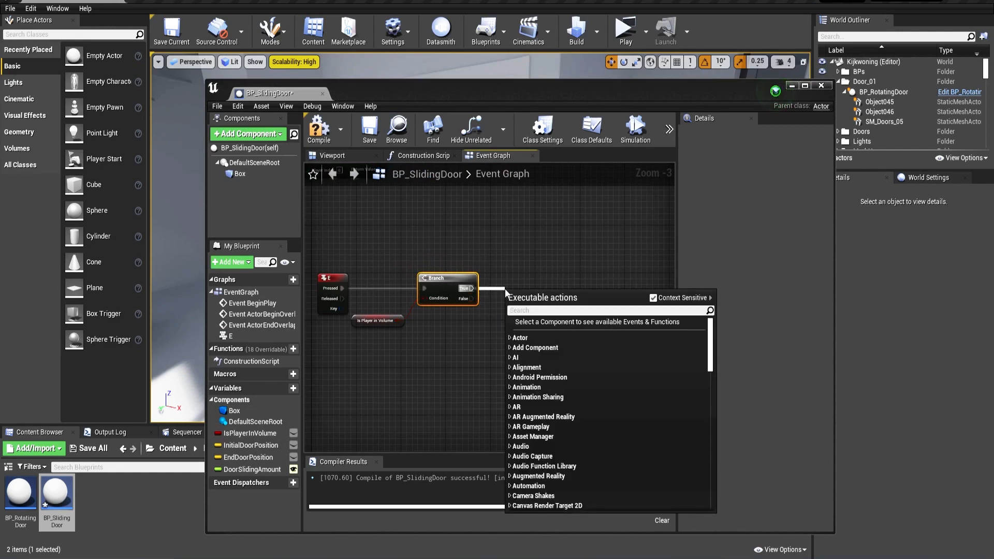
type("flip")
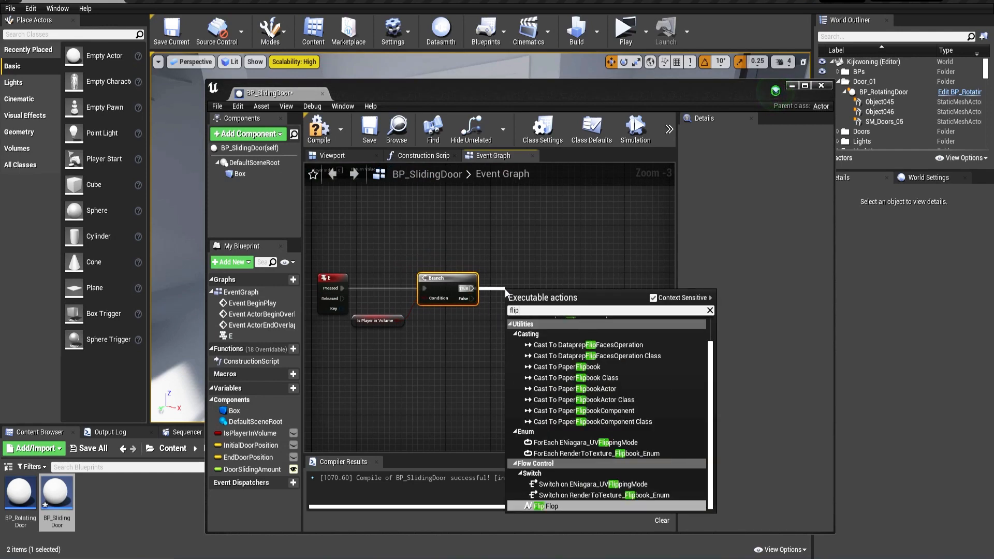
Chain a FlipFlop from Branch True into a new timeline named SlidingDoor, and open it
left_click(544, 505)
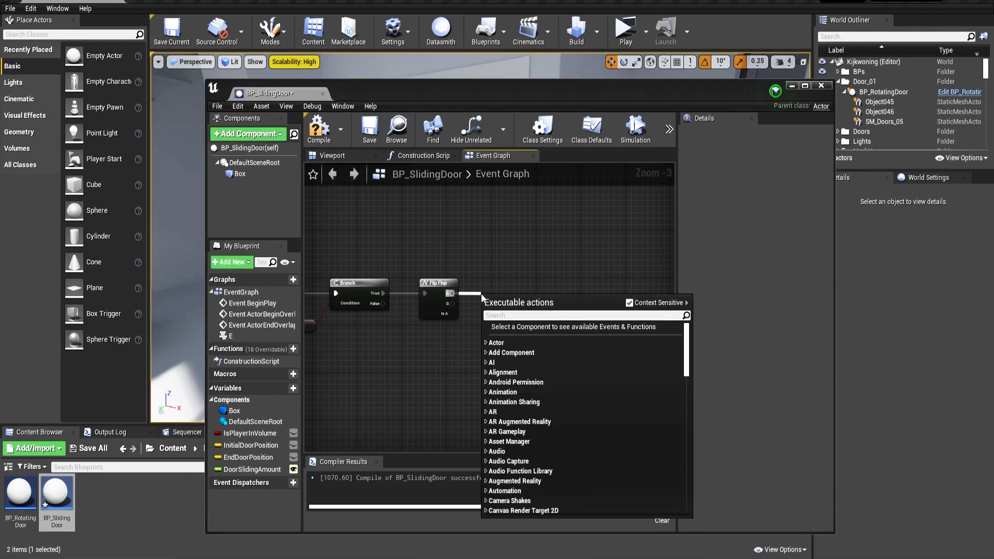
type("timel")
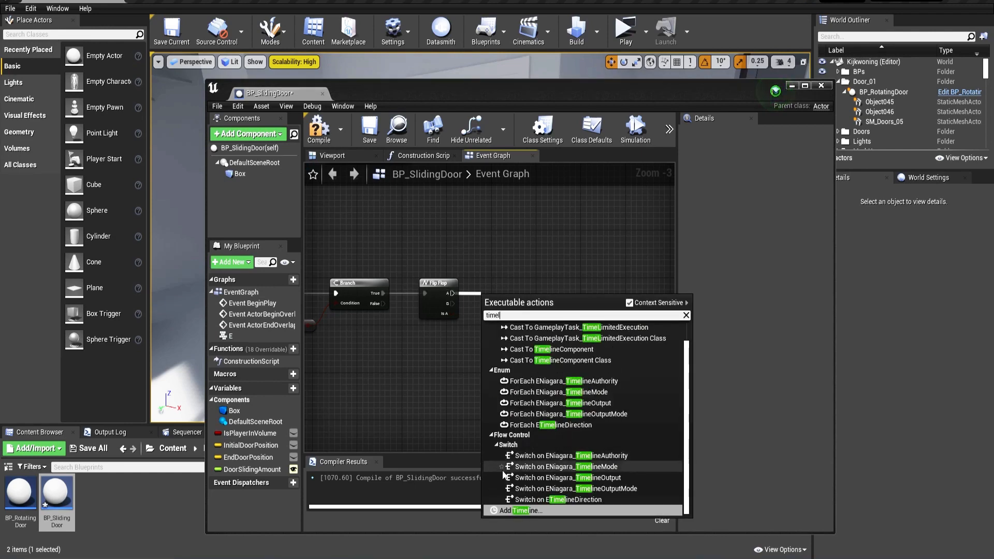
left_click(519, 511)
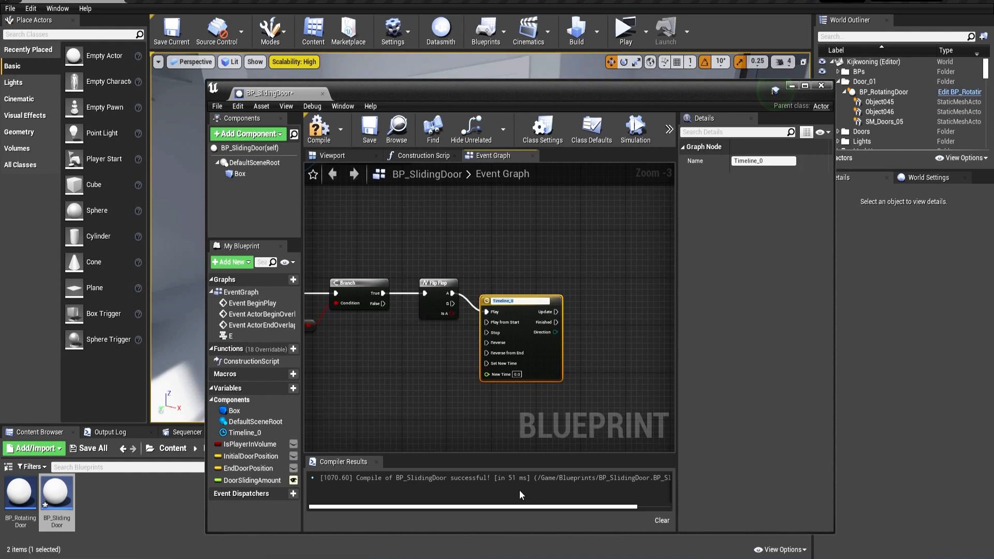
type("SlidingDoor")
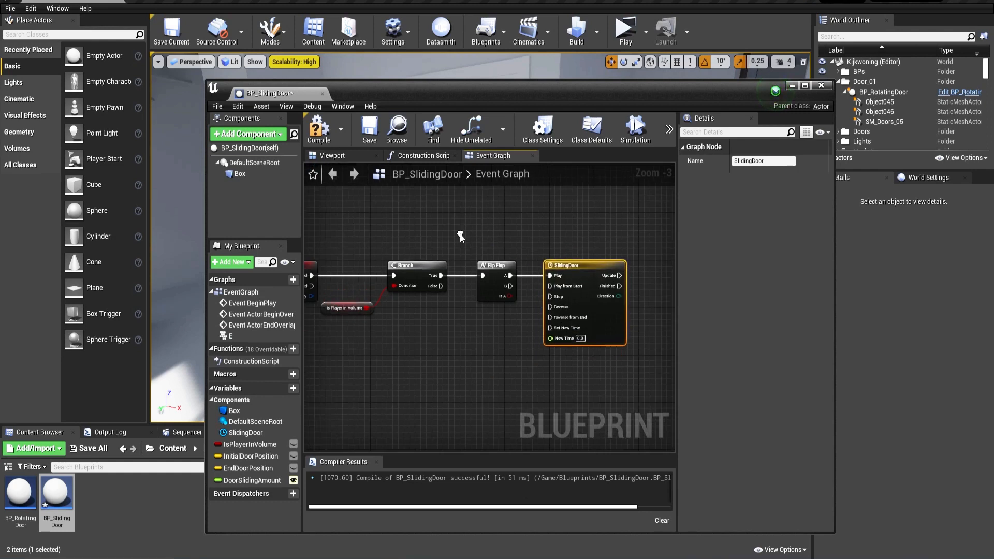
mouse_move(480, 244)
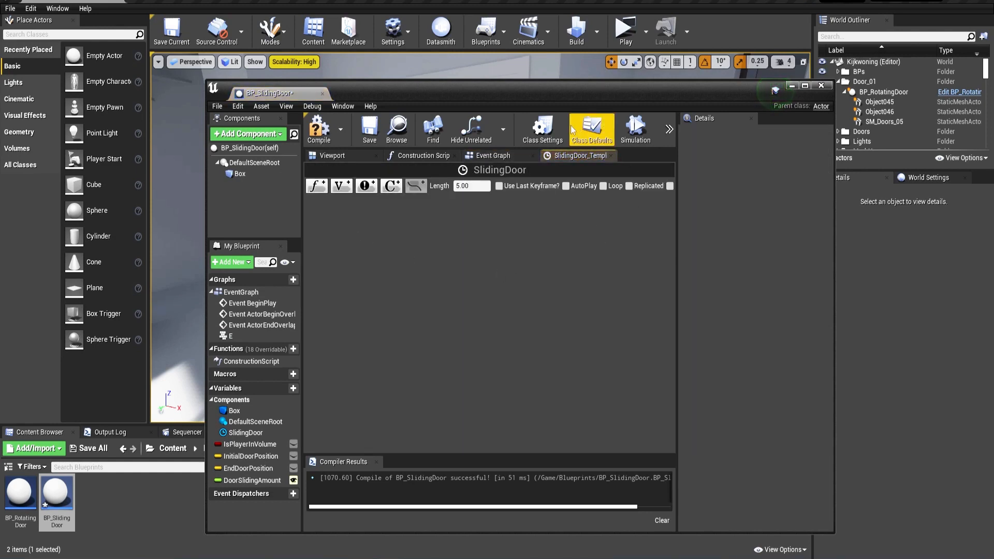
mouse_move(316, 185)
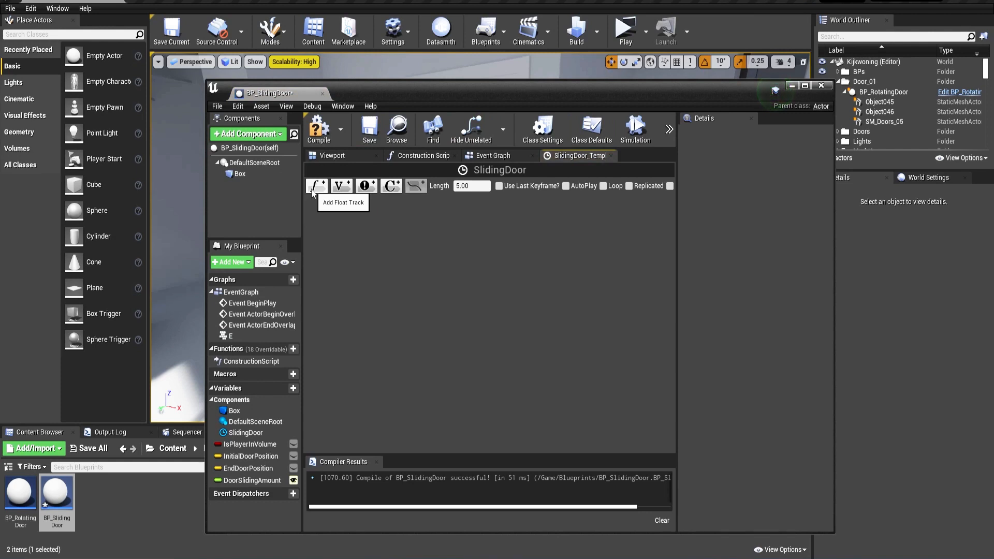
Add a float track, set the timeline length to 2, and key value 1.0 at 2.0 seconds
left_click(316, 185)
type("Sliding")
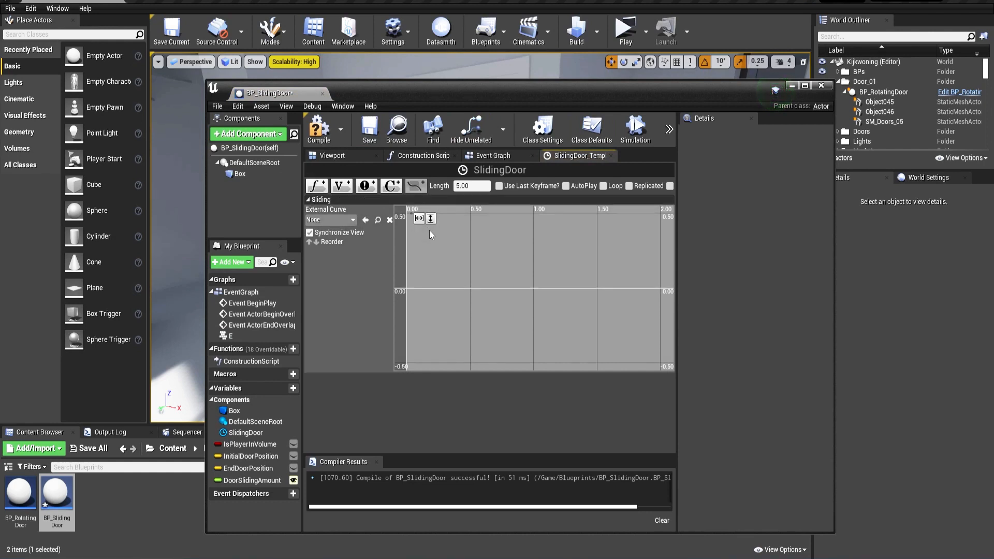
left_click(471, 186)
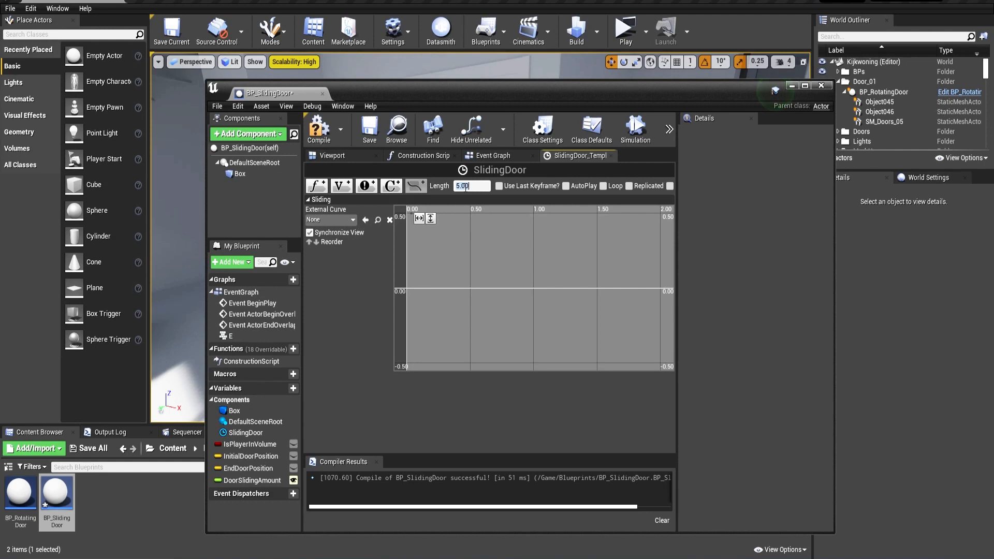
type("2")
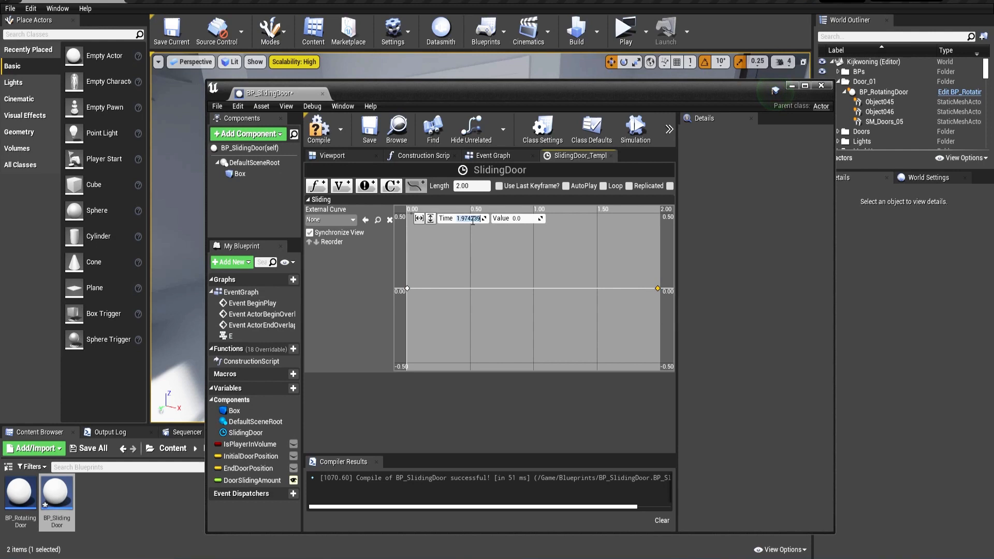
type("2.0")
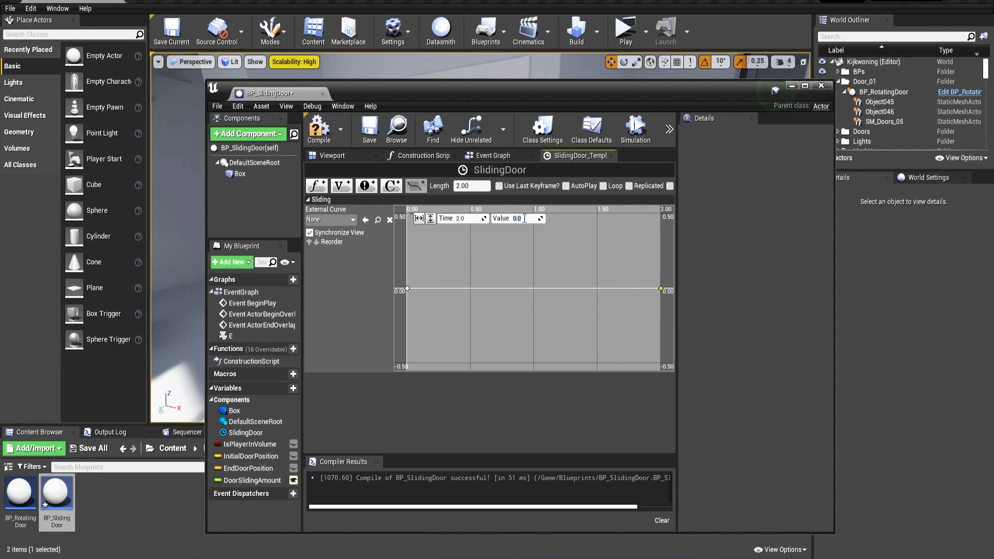
type("1.0")
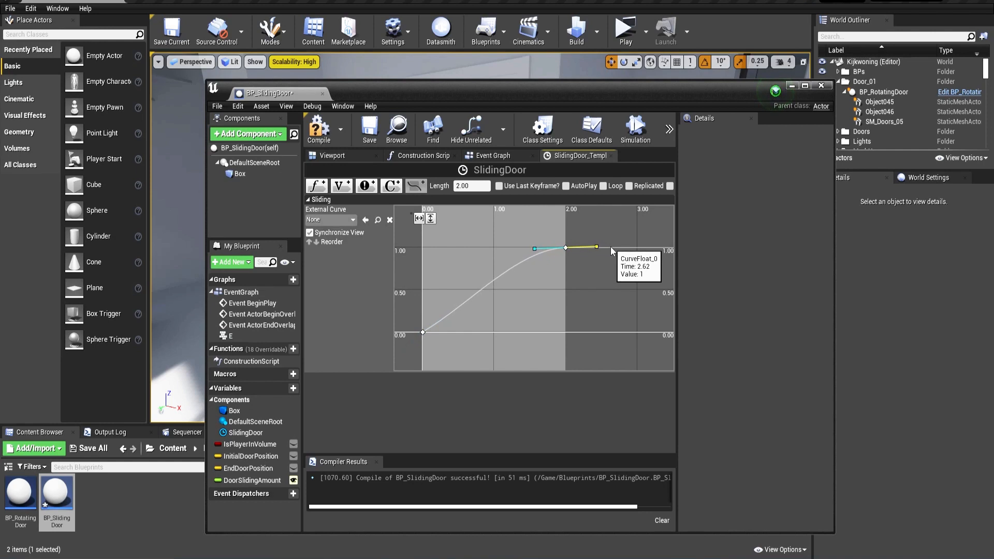
Ease the curve's starting key tangent and close the timeline editor
left_click(423, 332)
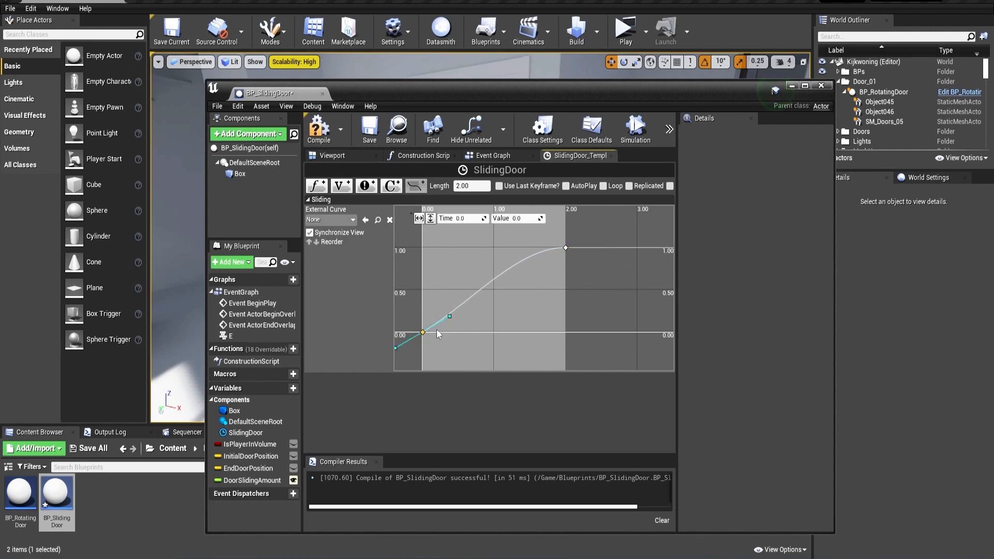
left_click_drag(449, 316, 453, 332)
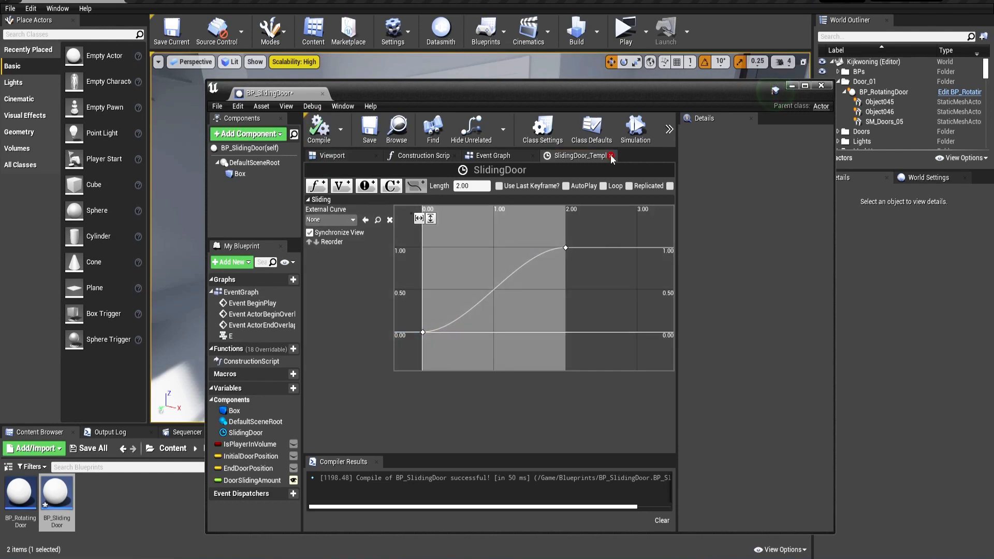
left_click(610, 156)
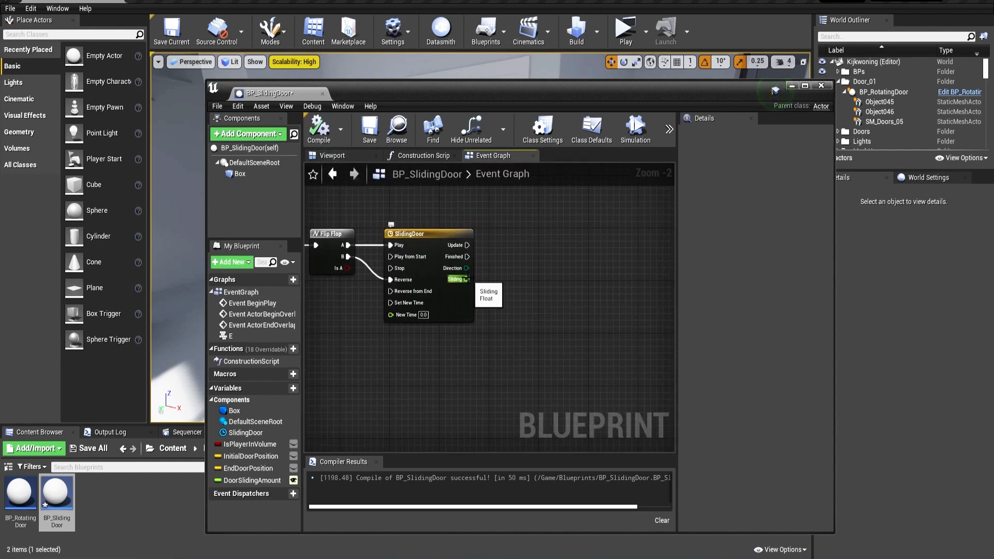
Add VInterp To from Sliding, with InitialDoorPosition as Current and EndDoorPosition as Target
left_click_drag(466, 279, 511, 311)
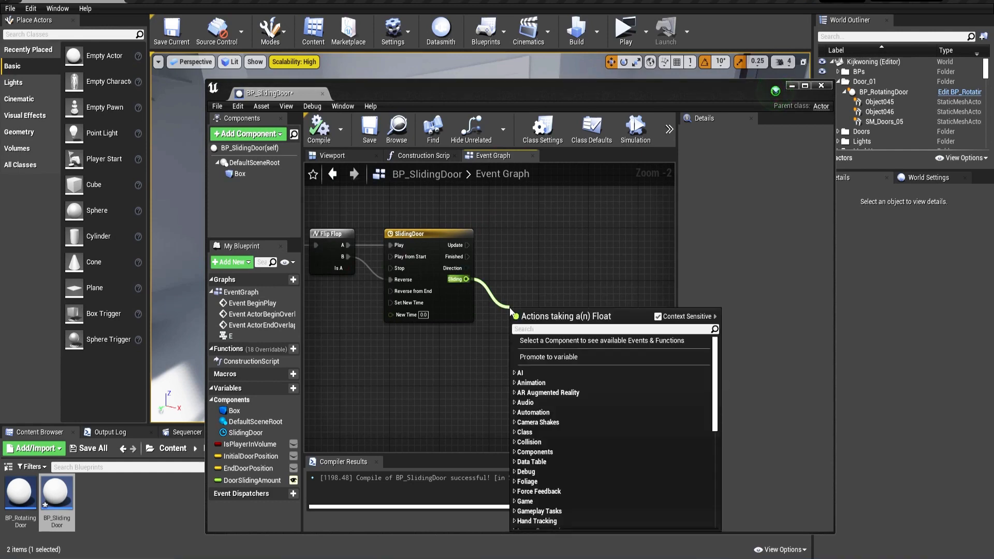
type("vint")
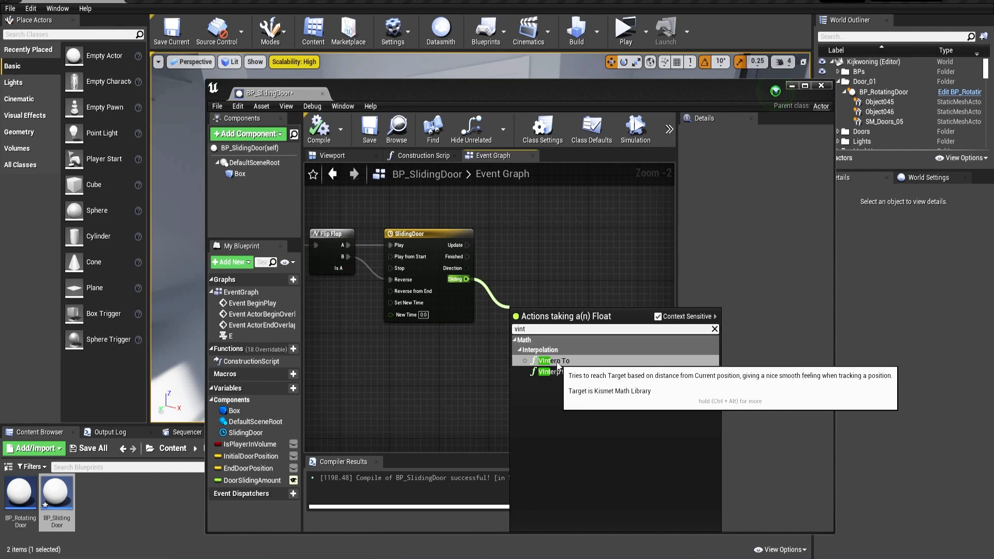
left_click(553, 360)
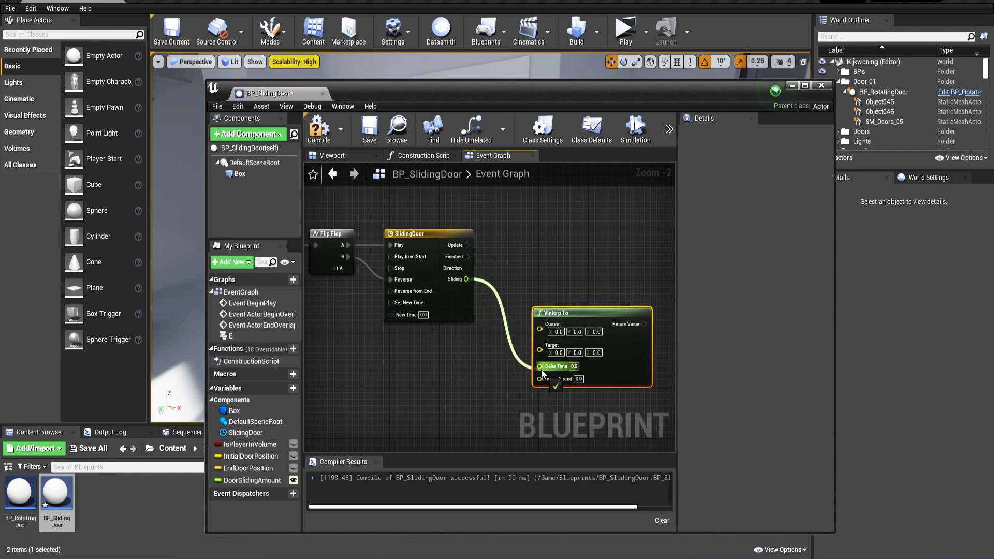
left_click(577, 378)
type("1")
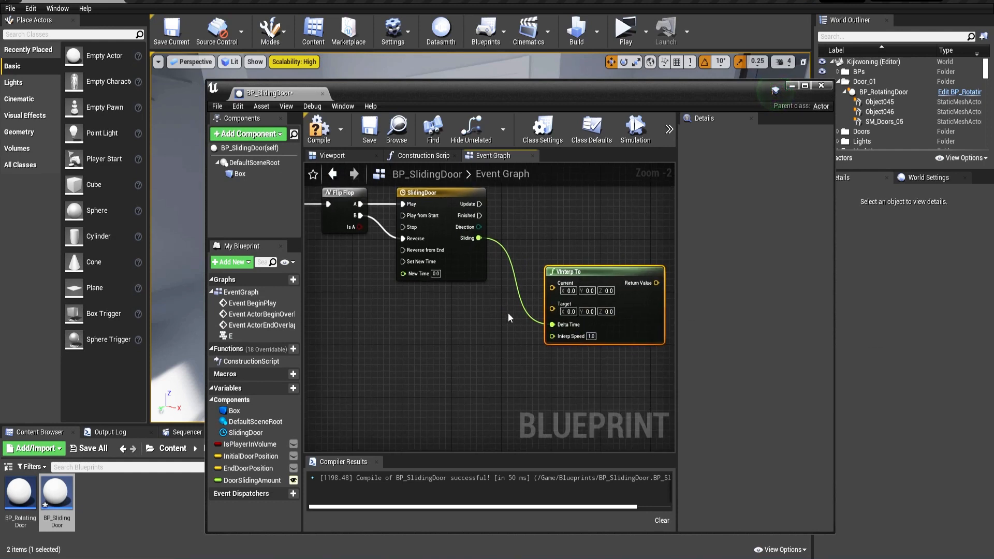
left_click(251, 455)
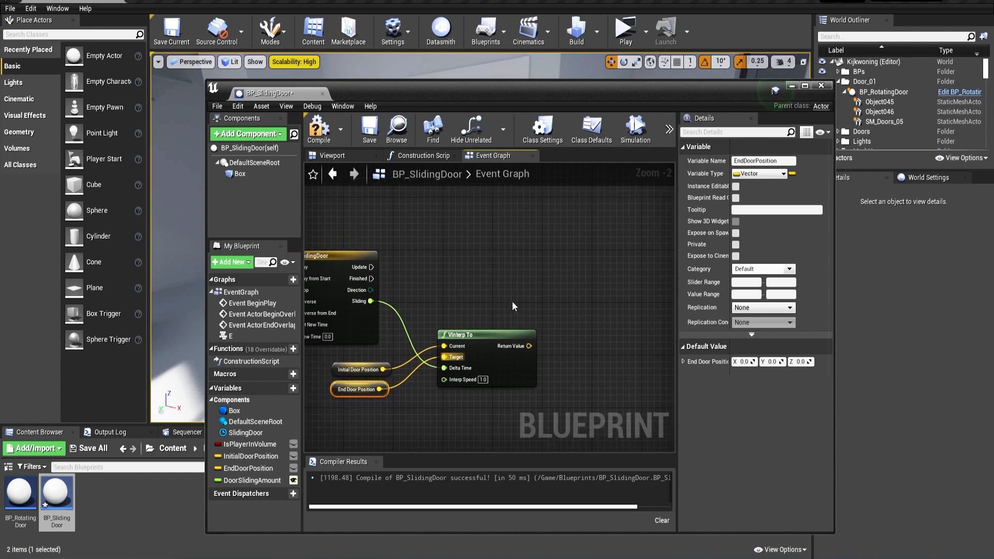
Add SetWorldLocation on the DefaultSceneRoot, driven by the timeline's Update output
left_click(252, 163)
type("setworl")
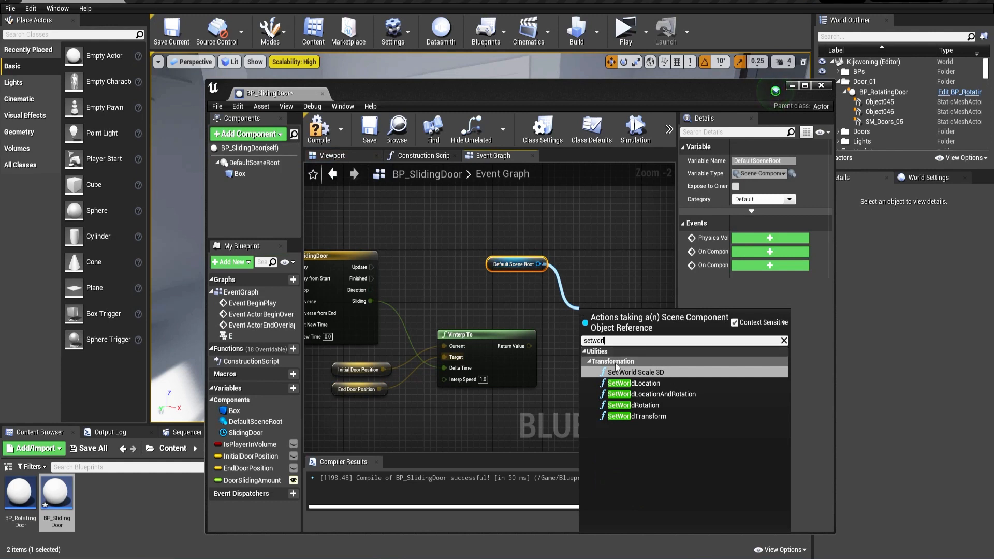
left_click(631, 383)
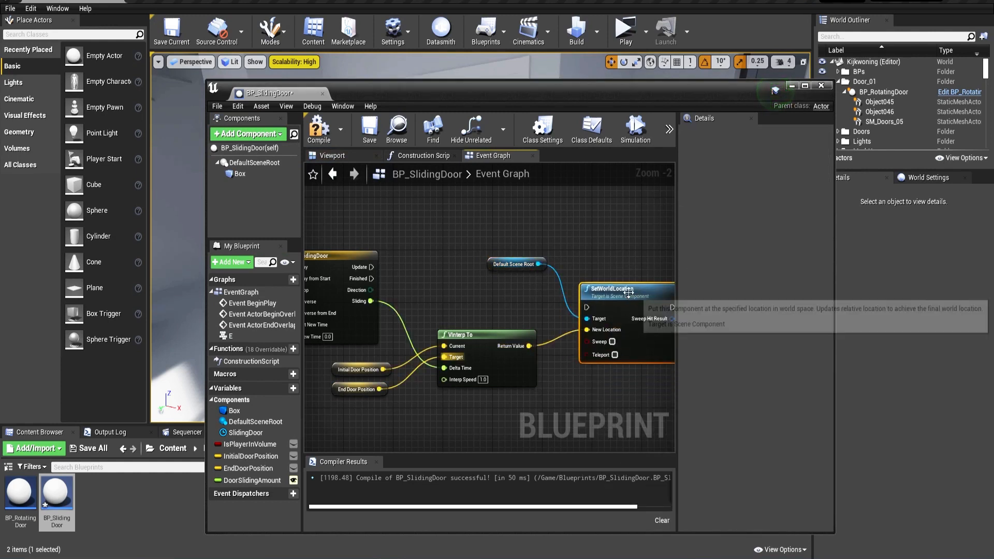
left_click_drag(373, 266, 550, 294)
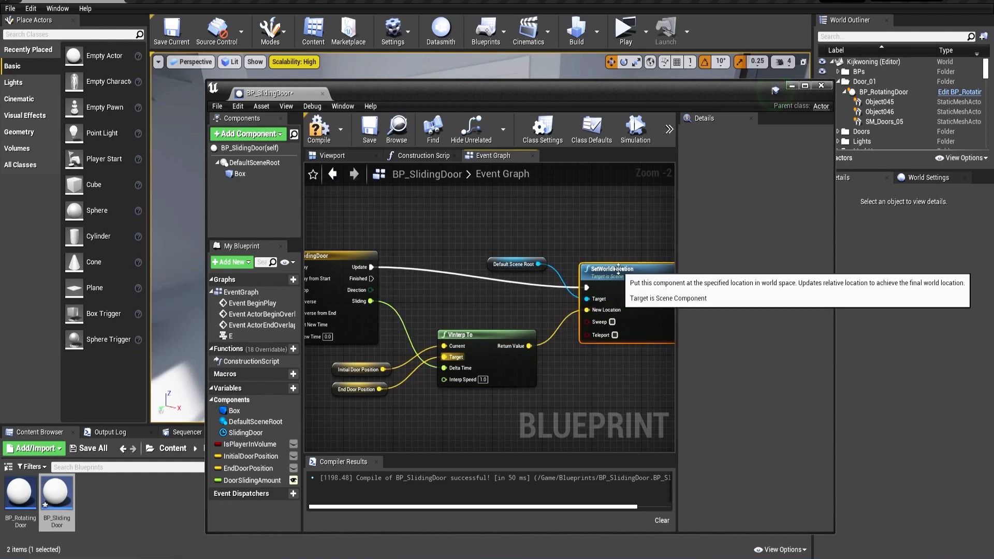
Compile the BP_SlidingDoor blueprint and close the blueprint editor
left_click(516, 244)
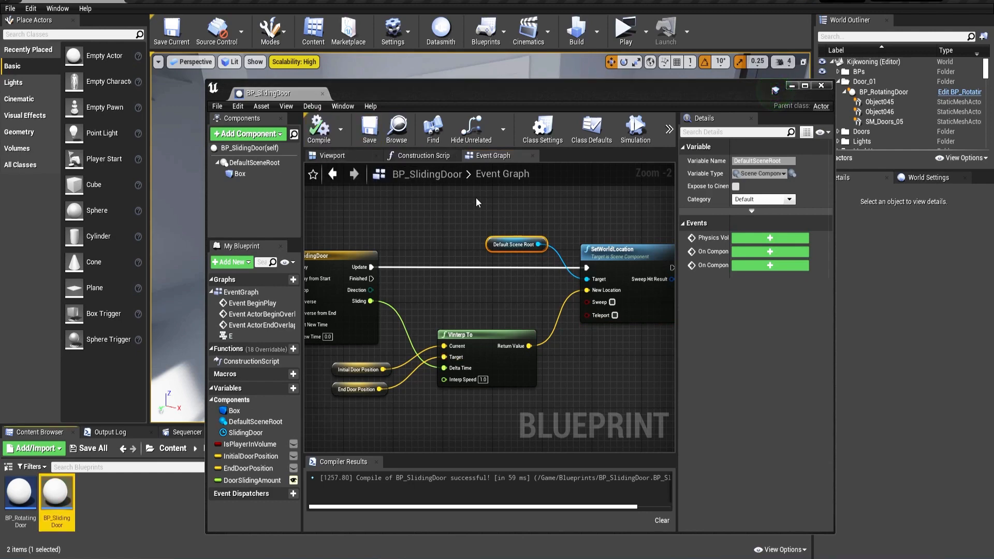
scroll("down", 3)
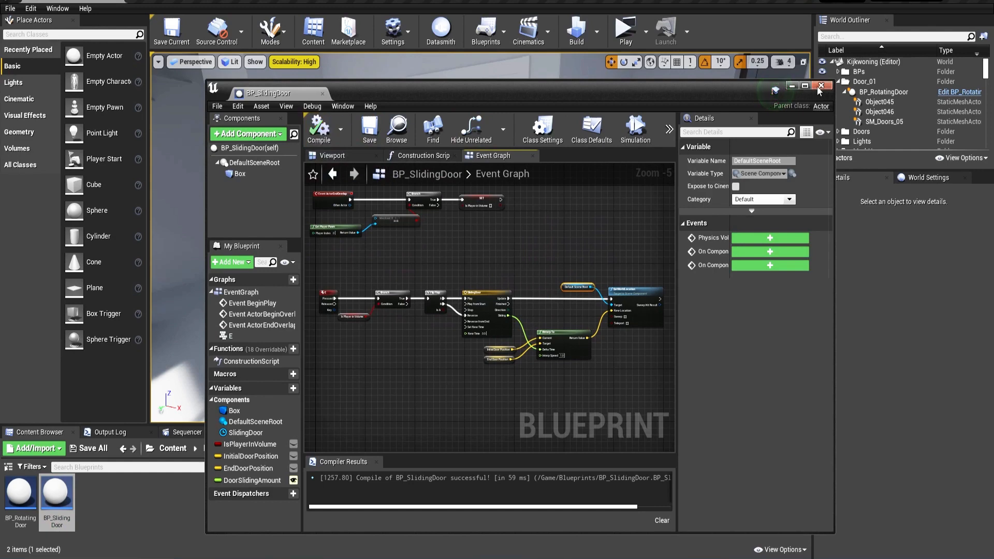
left_click(821, 85)
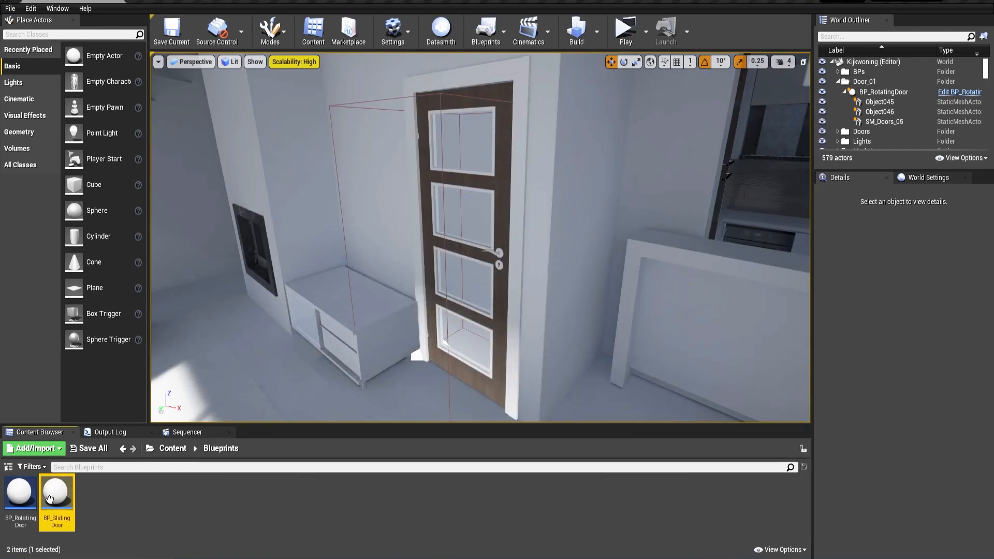
Place BP_SlidingDoor at the door and parent Object045, Object046 and SM_Doors_05 under it
double_click(56, 493)
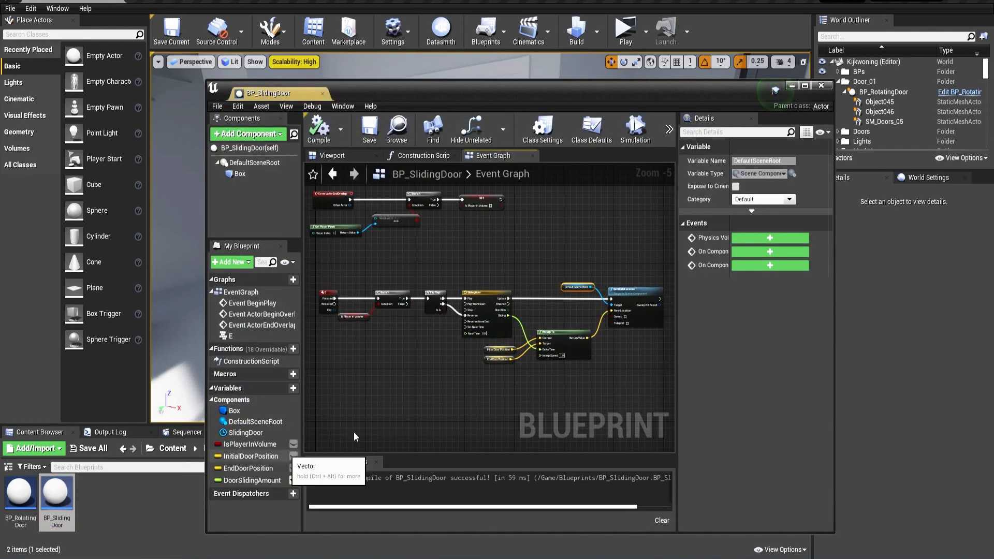
left_click(821, 85)
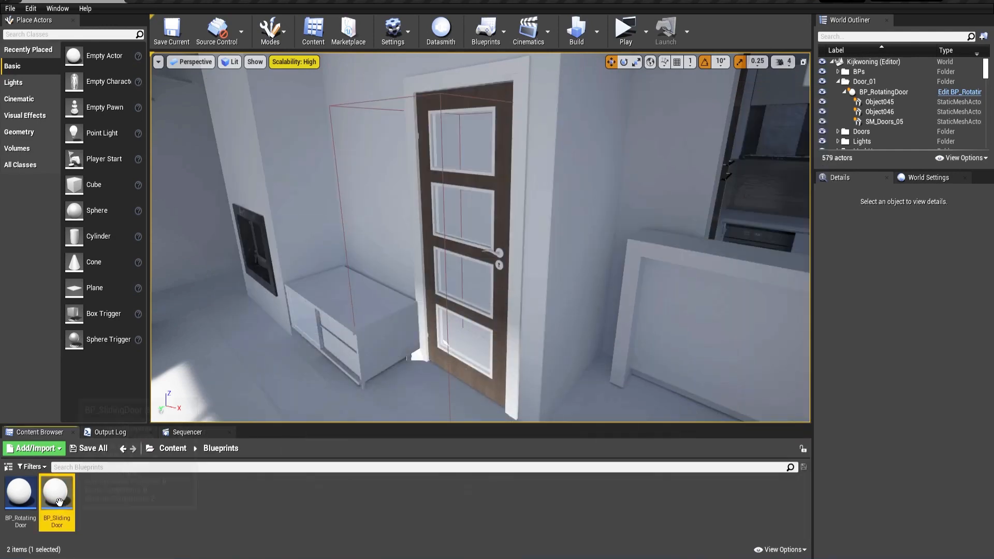
left_click(880, 102)
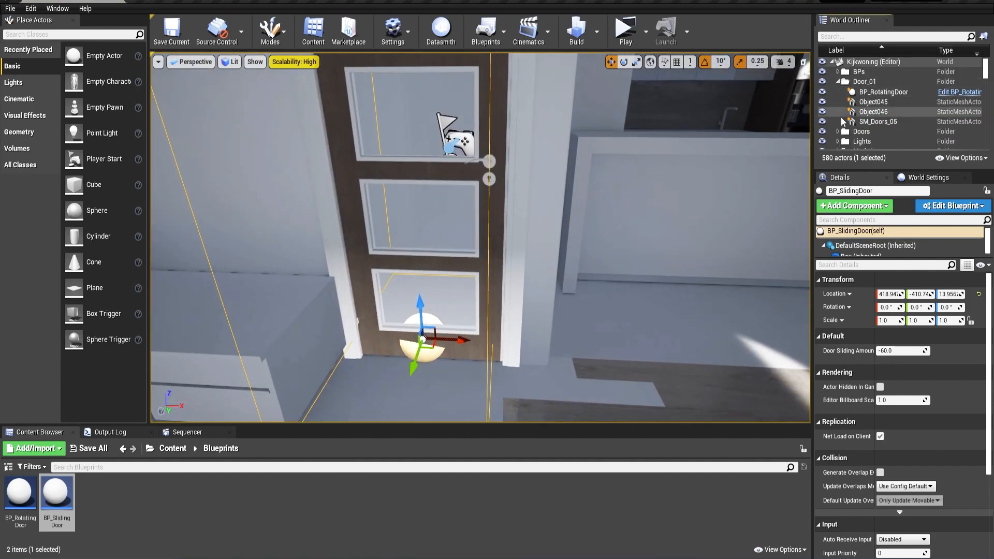
scroll("down", 3)
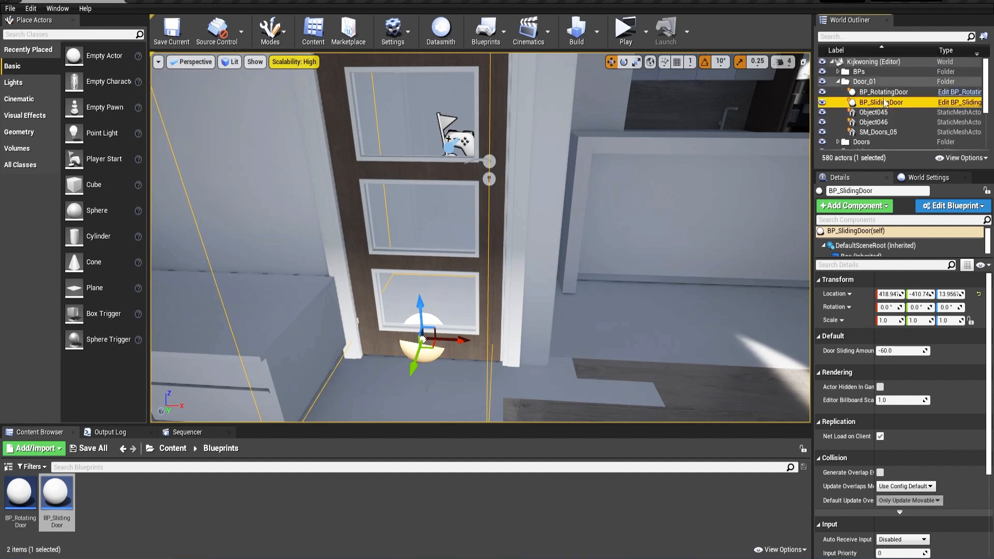
left_click(872, 112)
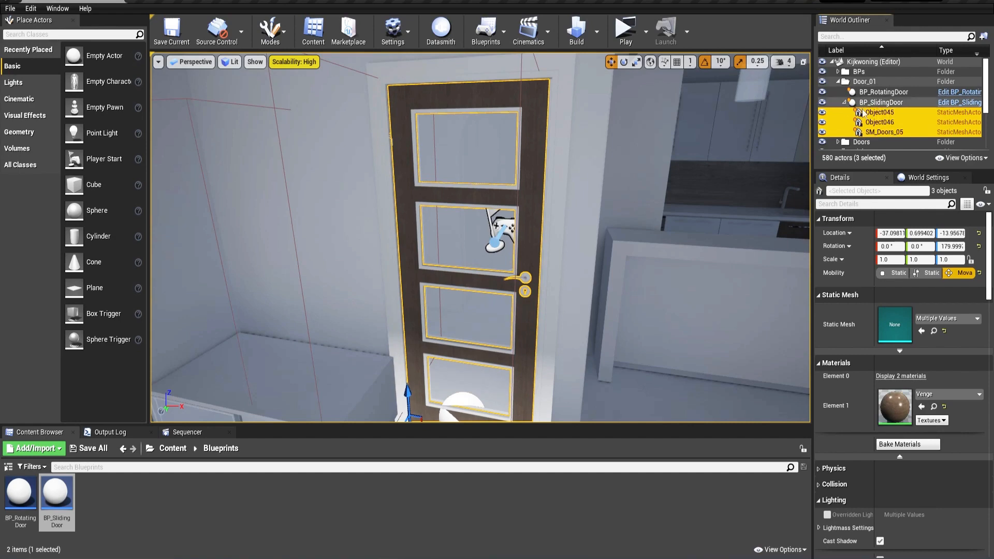
left_click(845, 102)
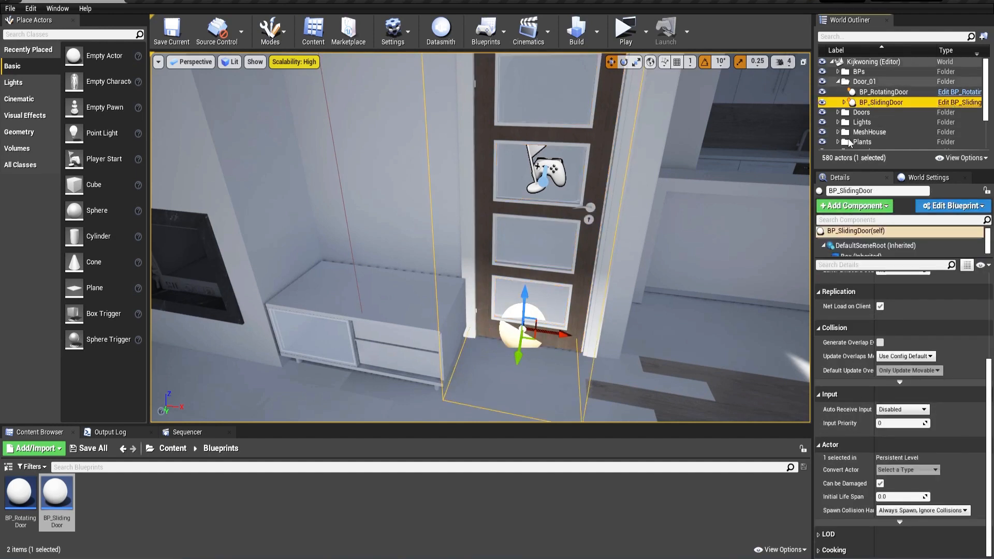
mouse_move(838, 414)
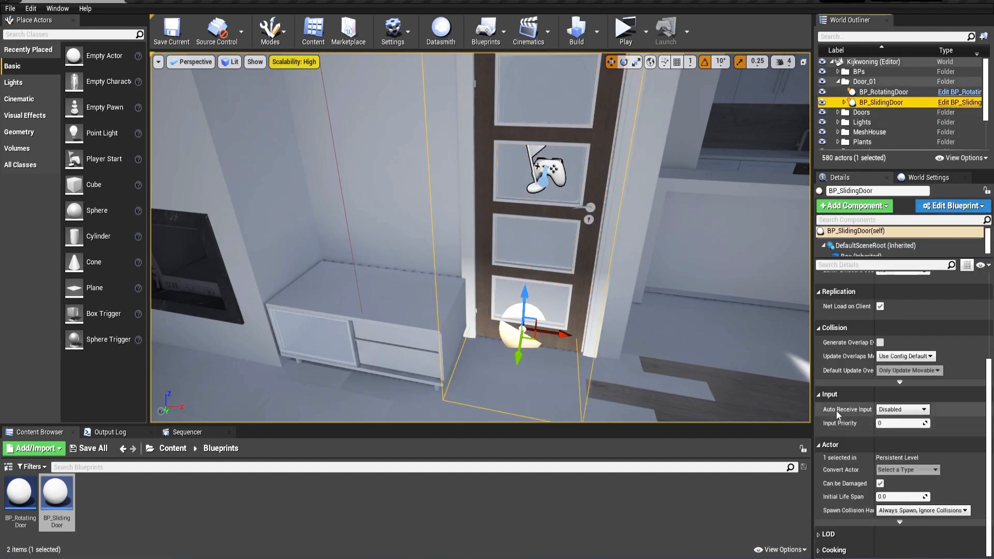
Set Auto Receive Input to Player 0, test in Play, and set Door Sliding Amount to -20.0
left_click(901, 409)
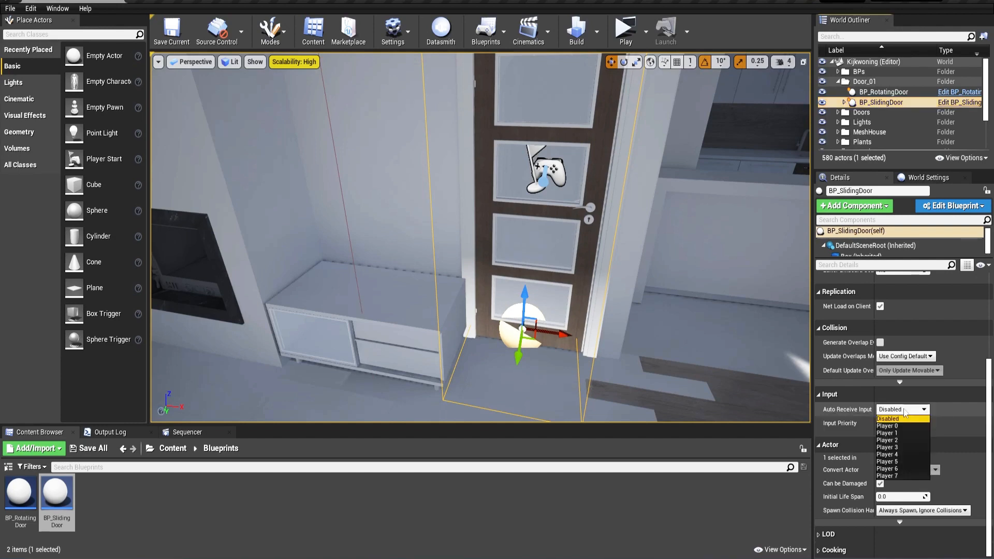
left_click(886, 426)
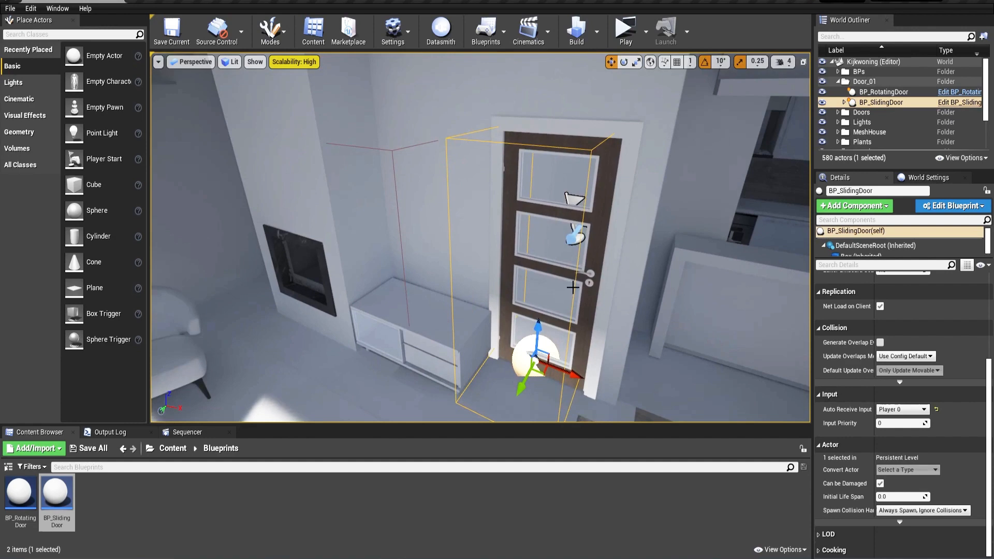
mouse_move(625, 28)
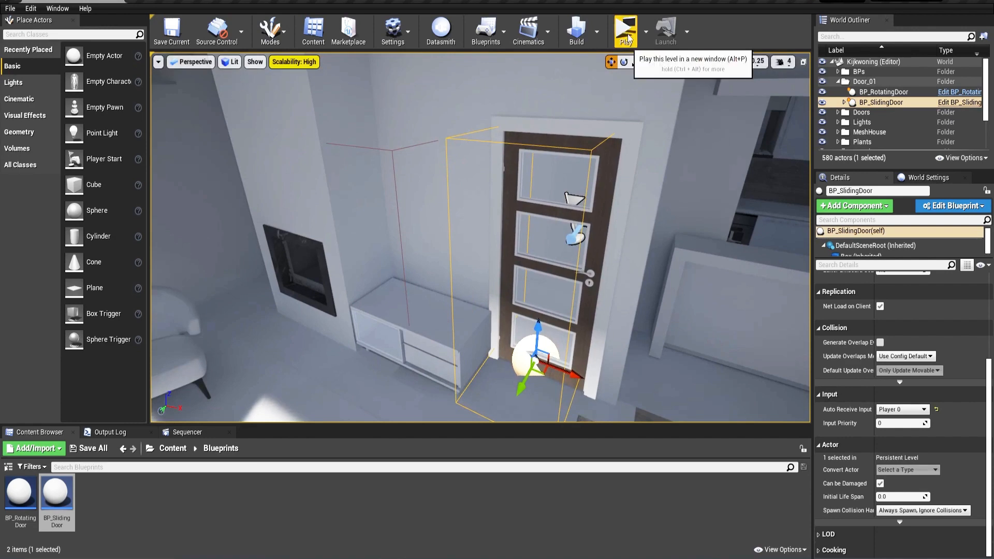
left_click(625, 28)
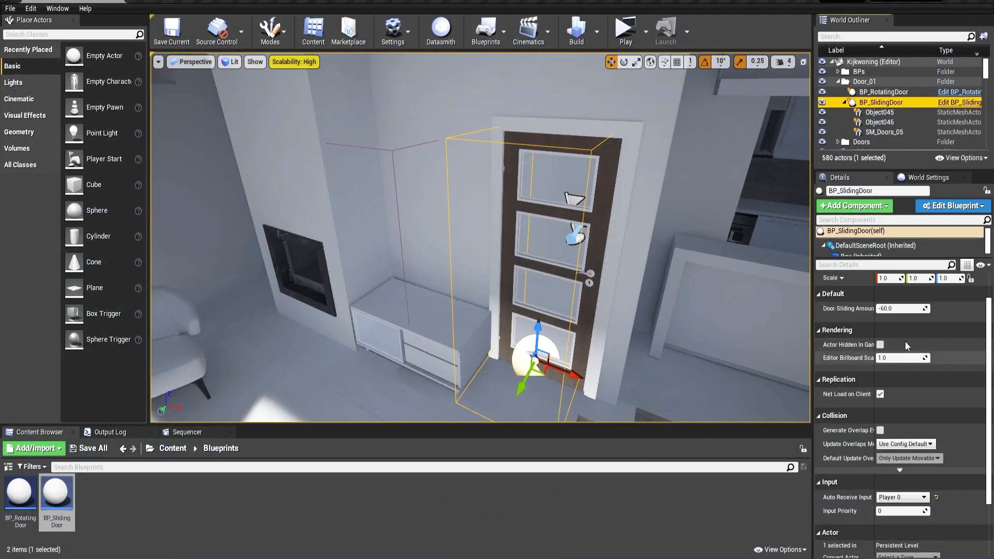
left_click(900, 308)
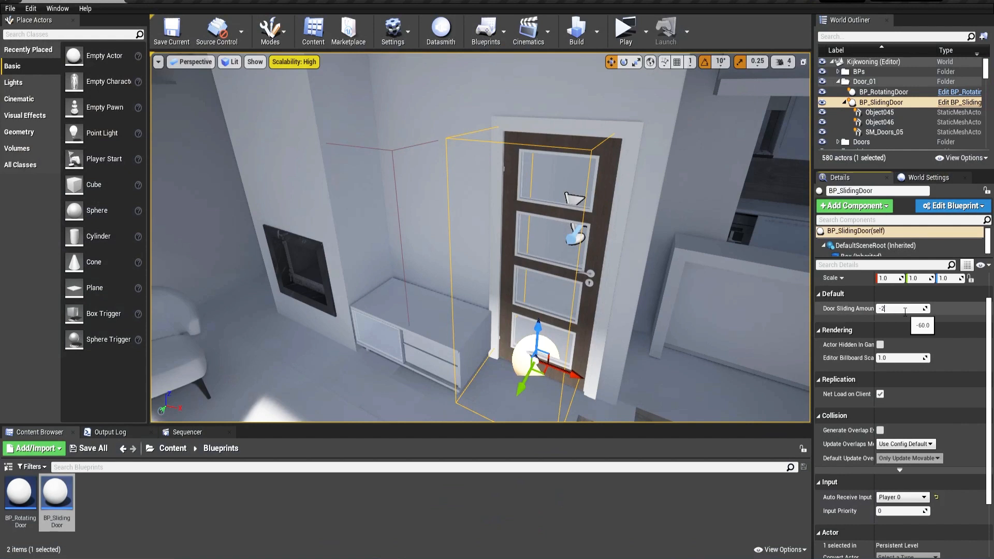
type("-20.0")
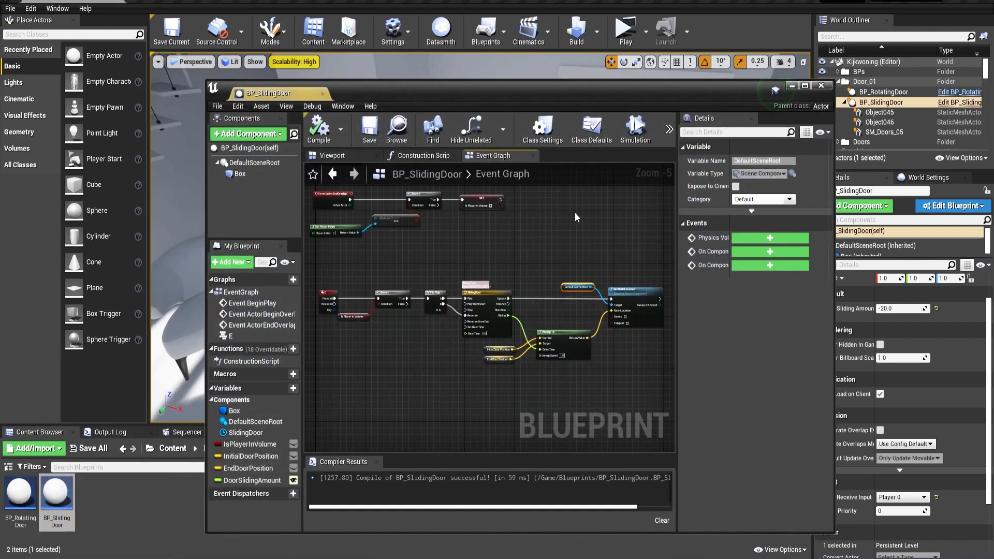
Review the Break Vector / Make Vector end-position logic in the maximized editor, then play the level
left_click(804, 85)
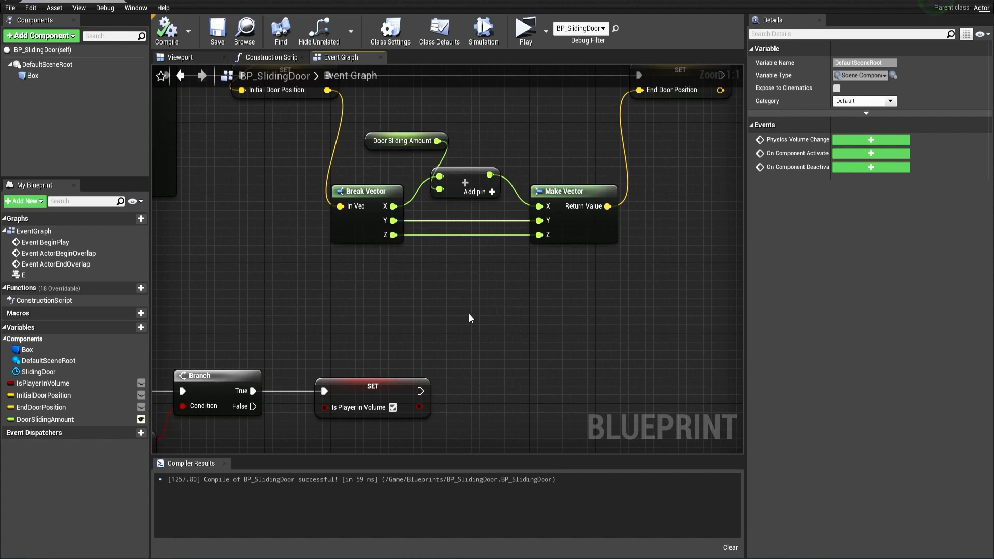
scroll("down", 3)
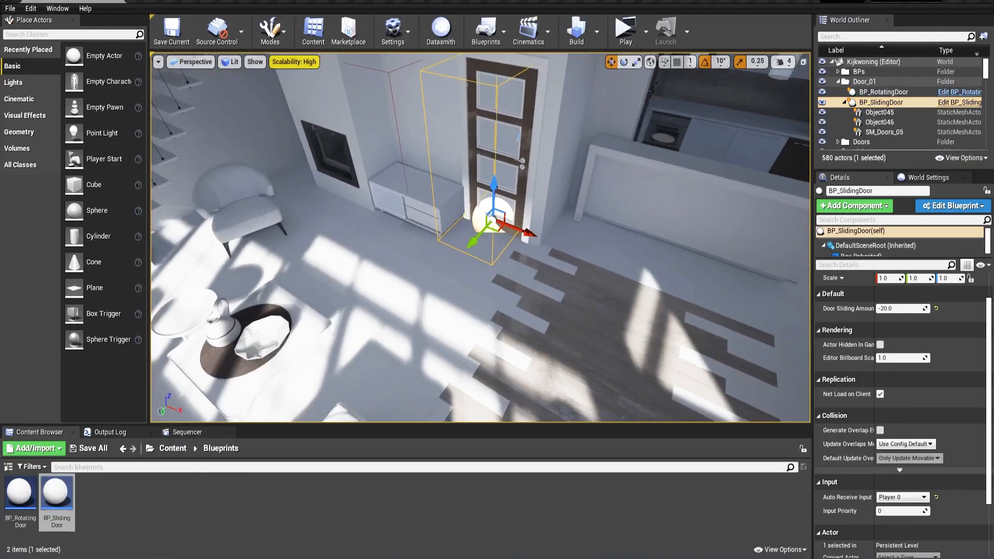
left_click(624, 26)
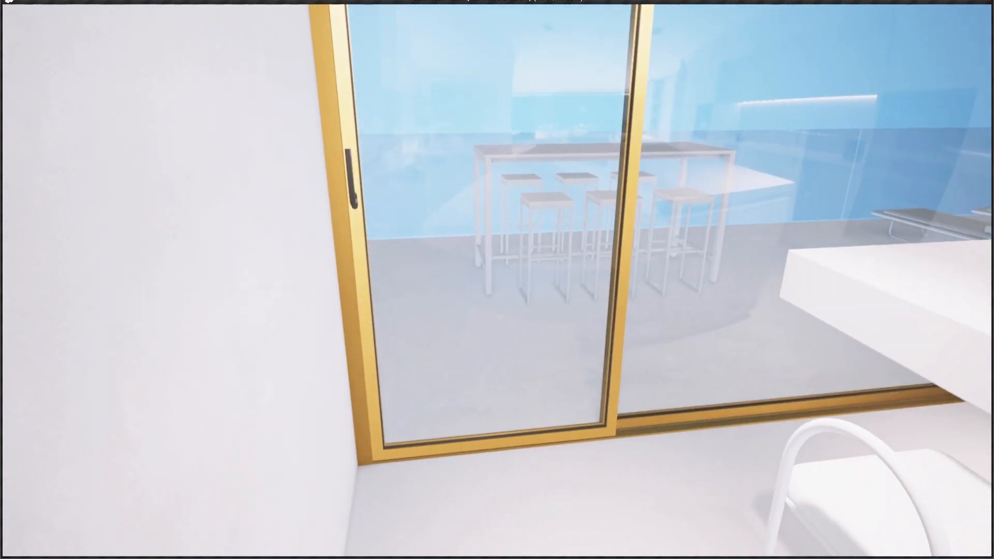